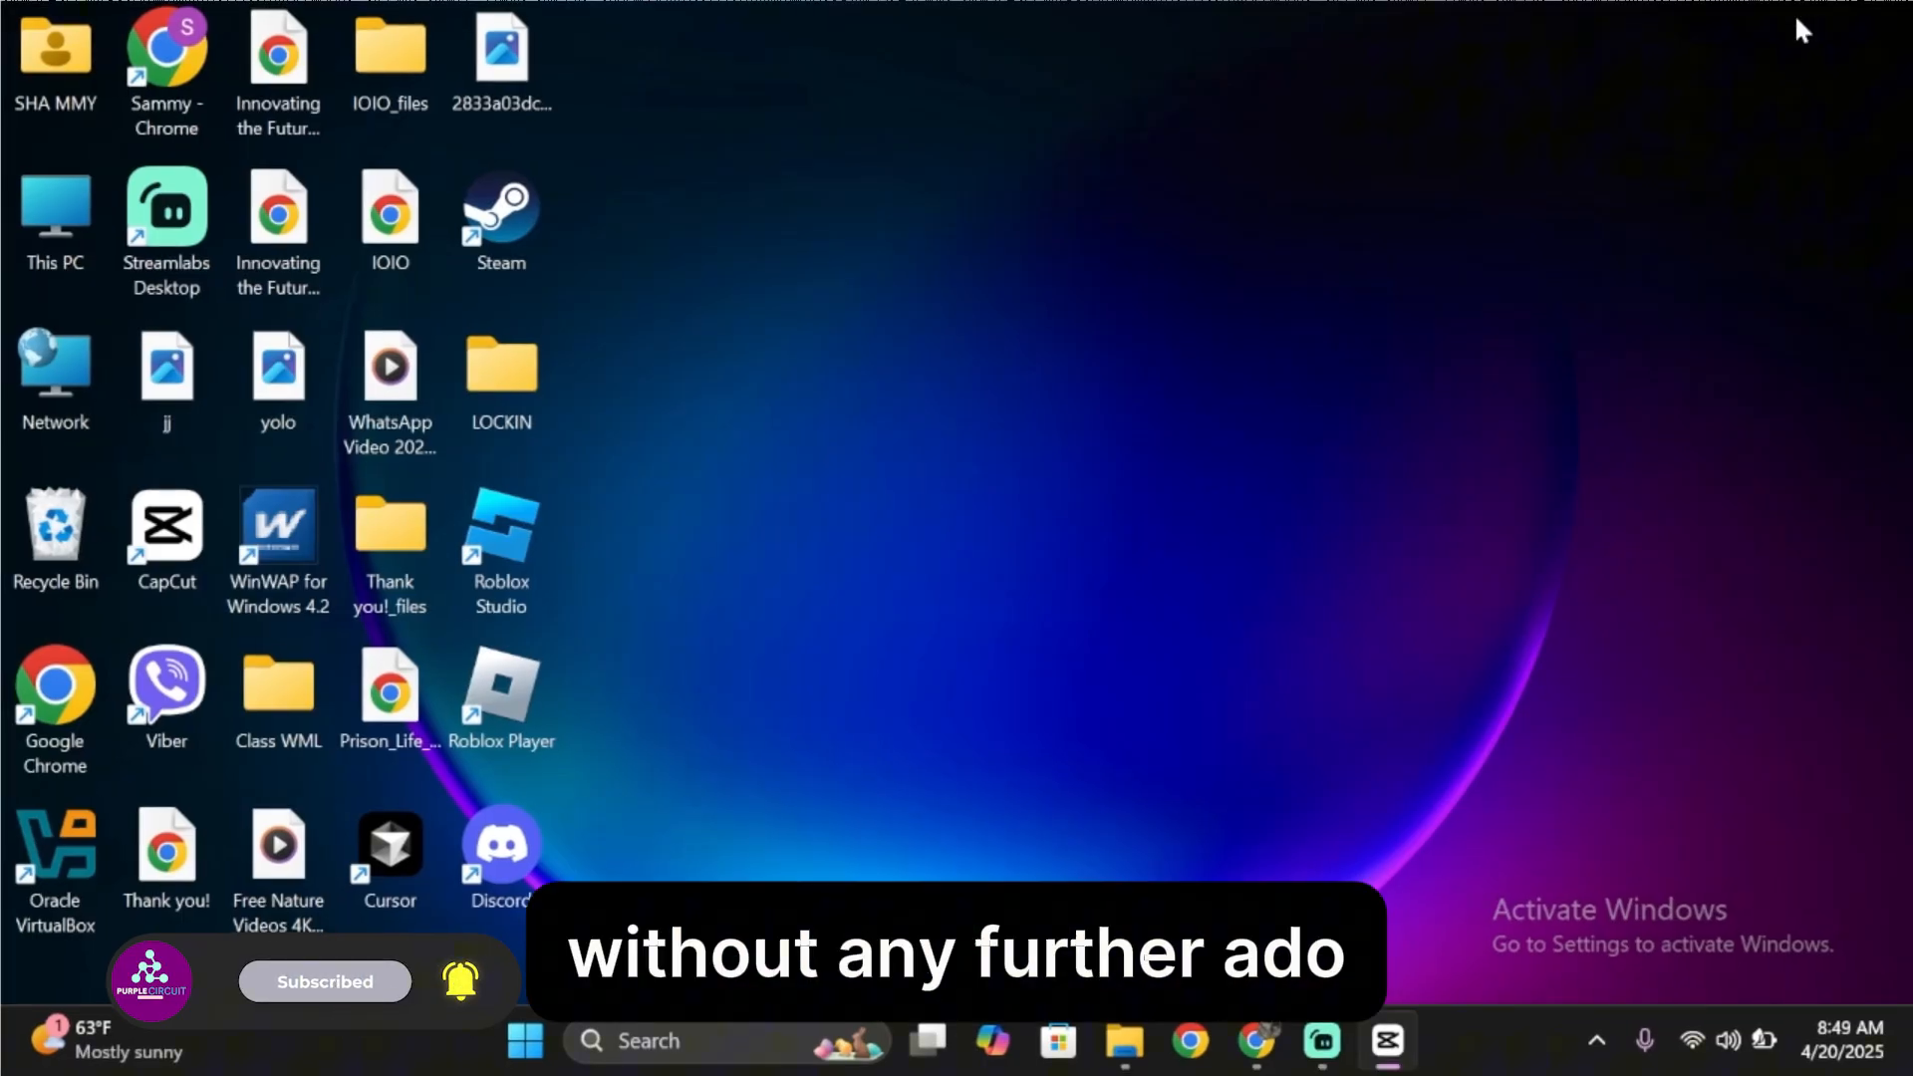
mouse_move(1602, 467)
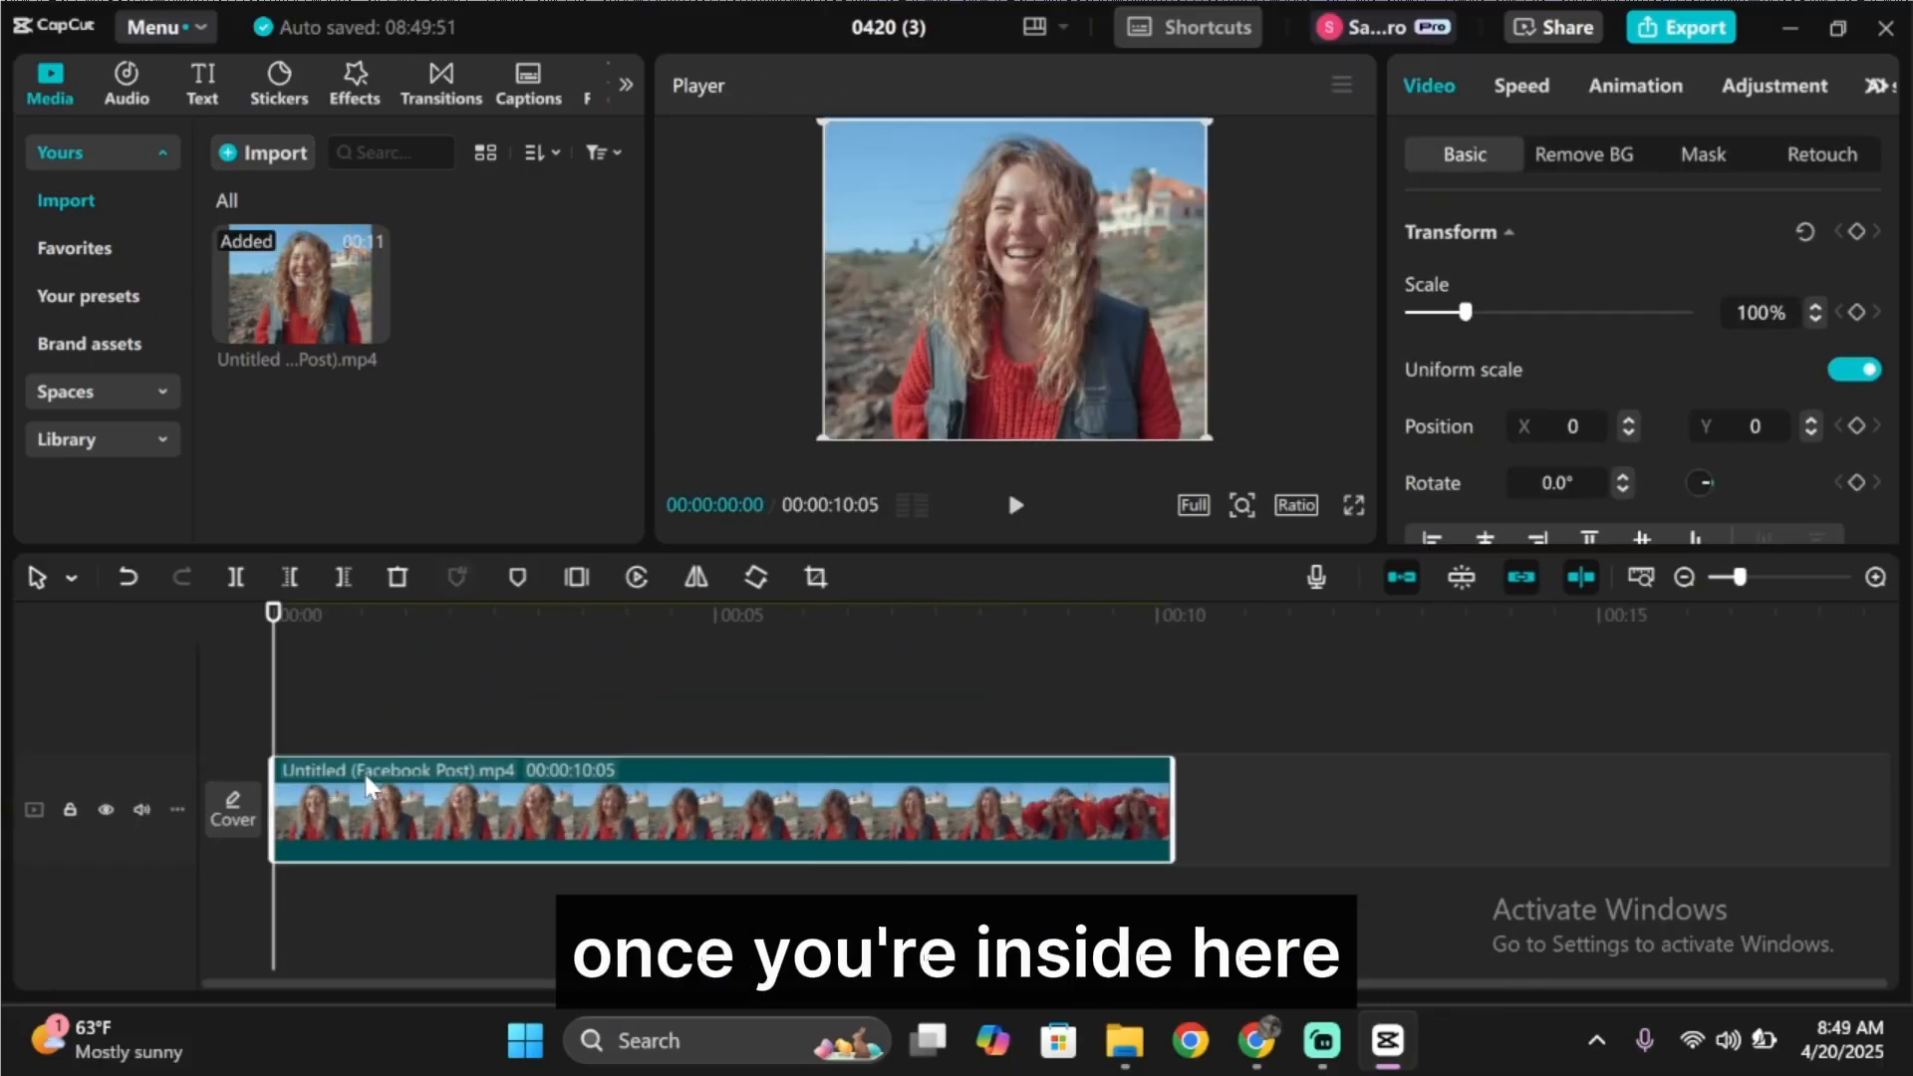
Select the clip and duplicate it onto a second track above the original.
click(725, 615)
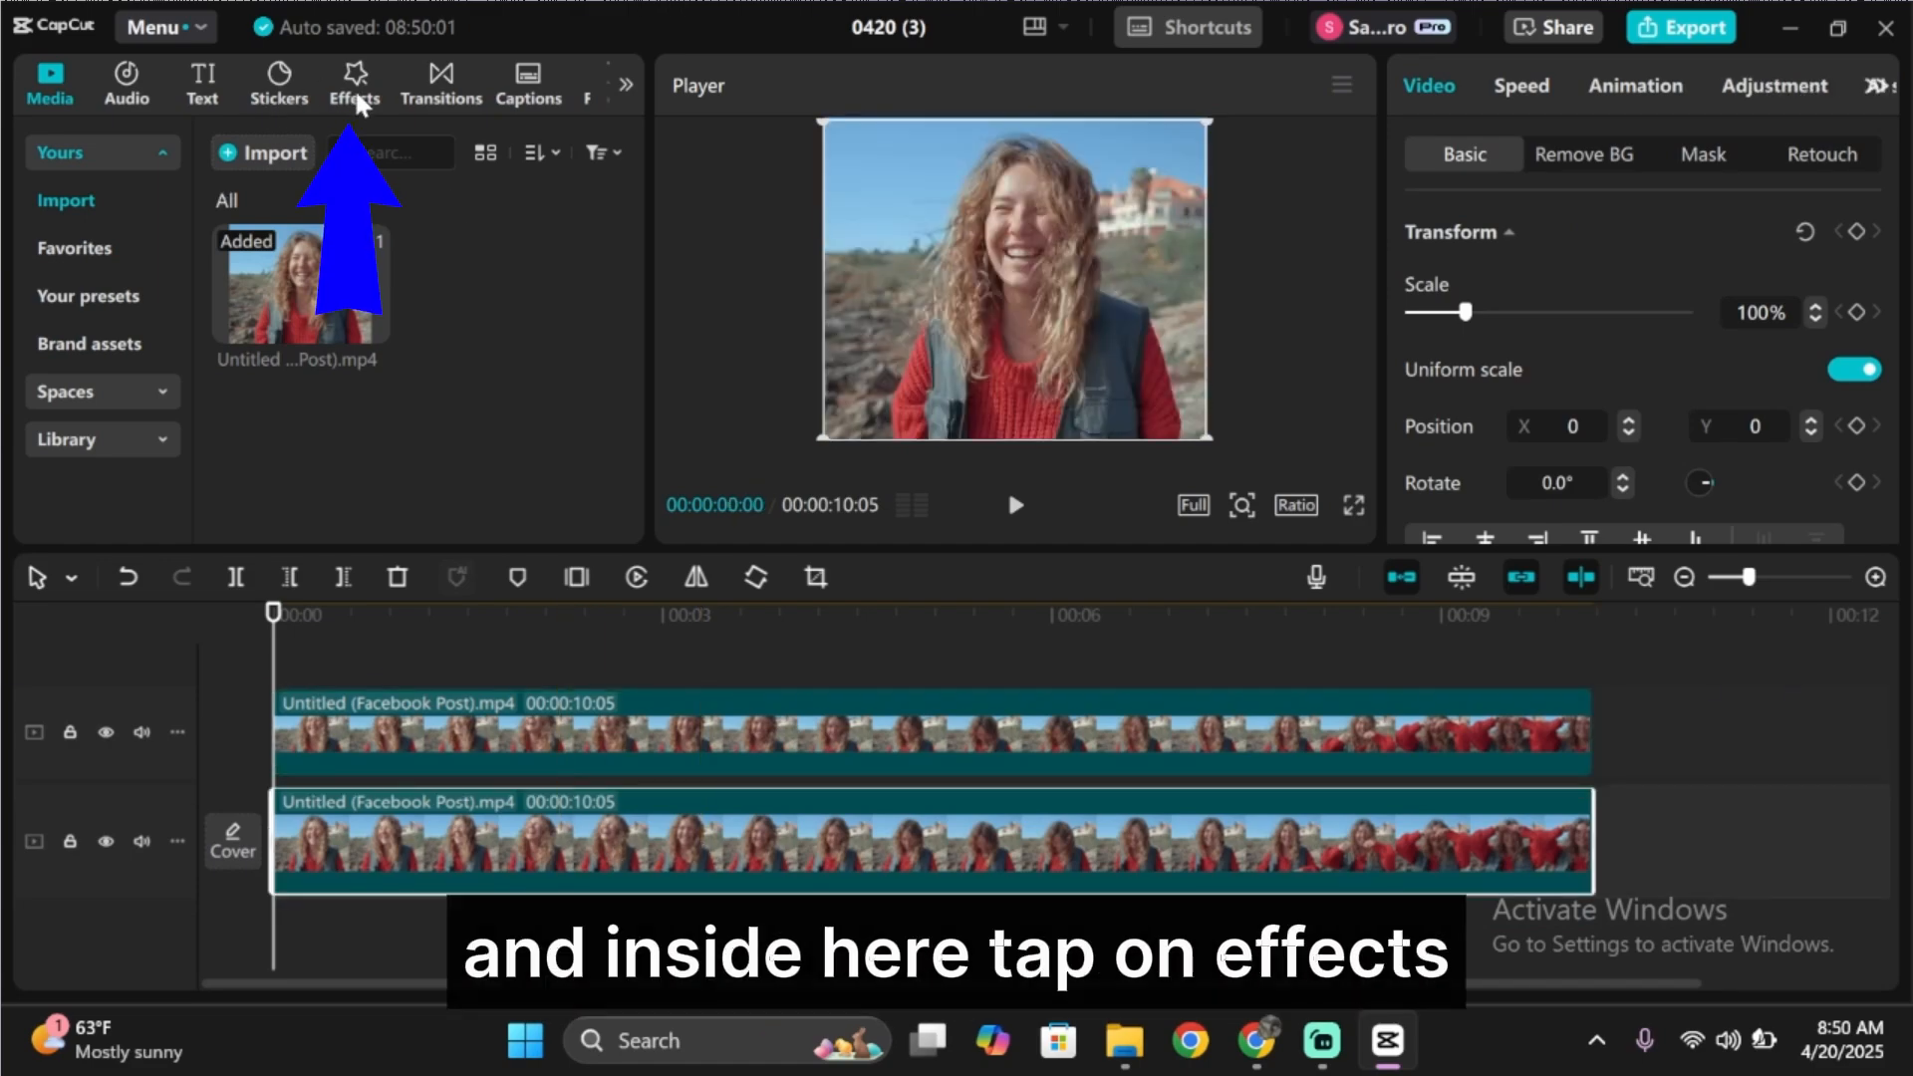
Add the Blur video effect at strength 50 to the lower copy from the Effects library.
click(354, 84)
text(BLUR)
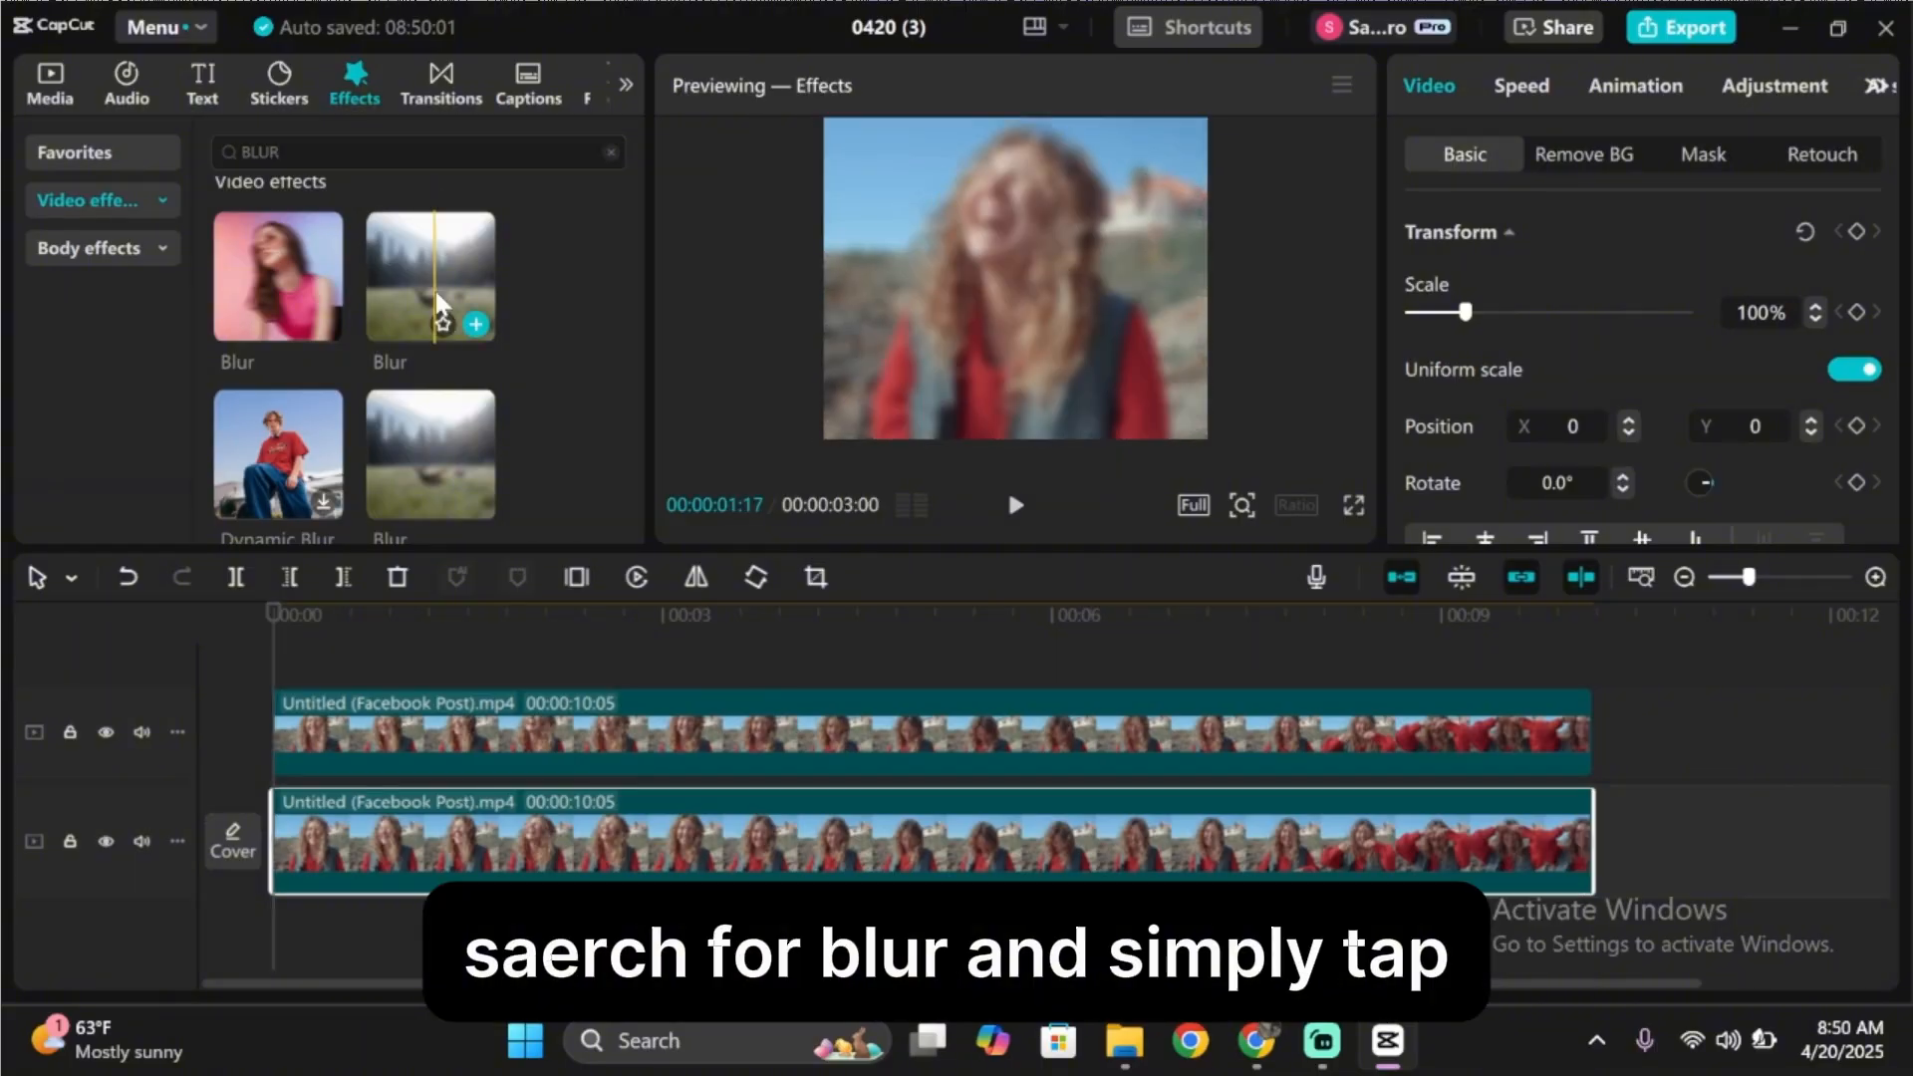
click(430, 275)
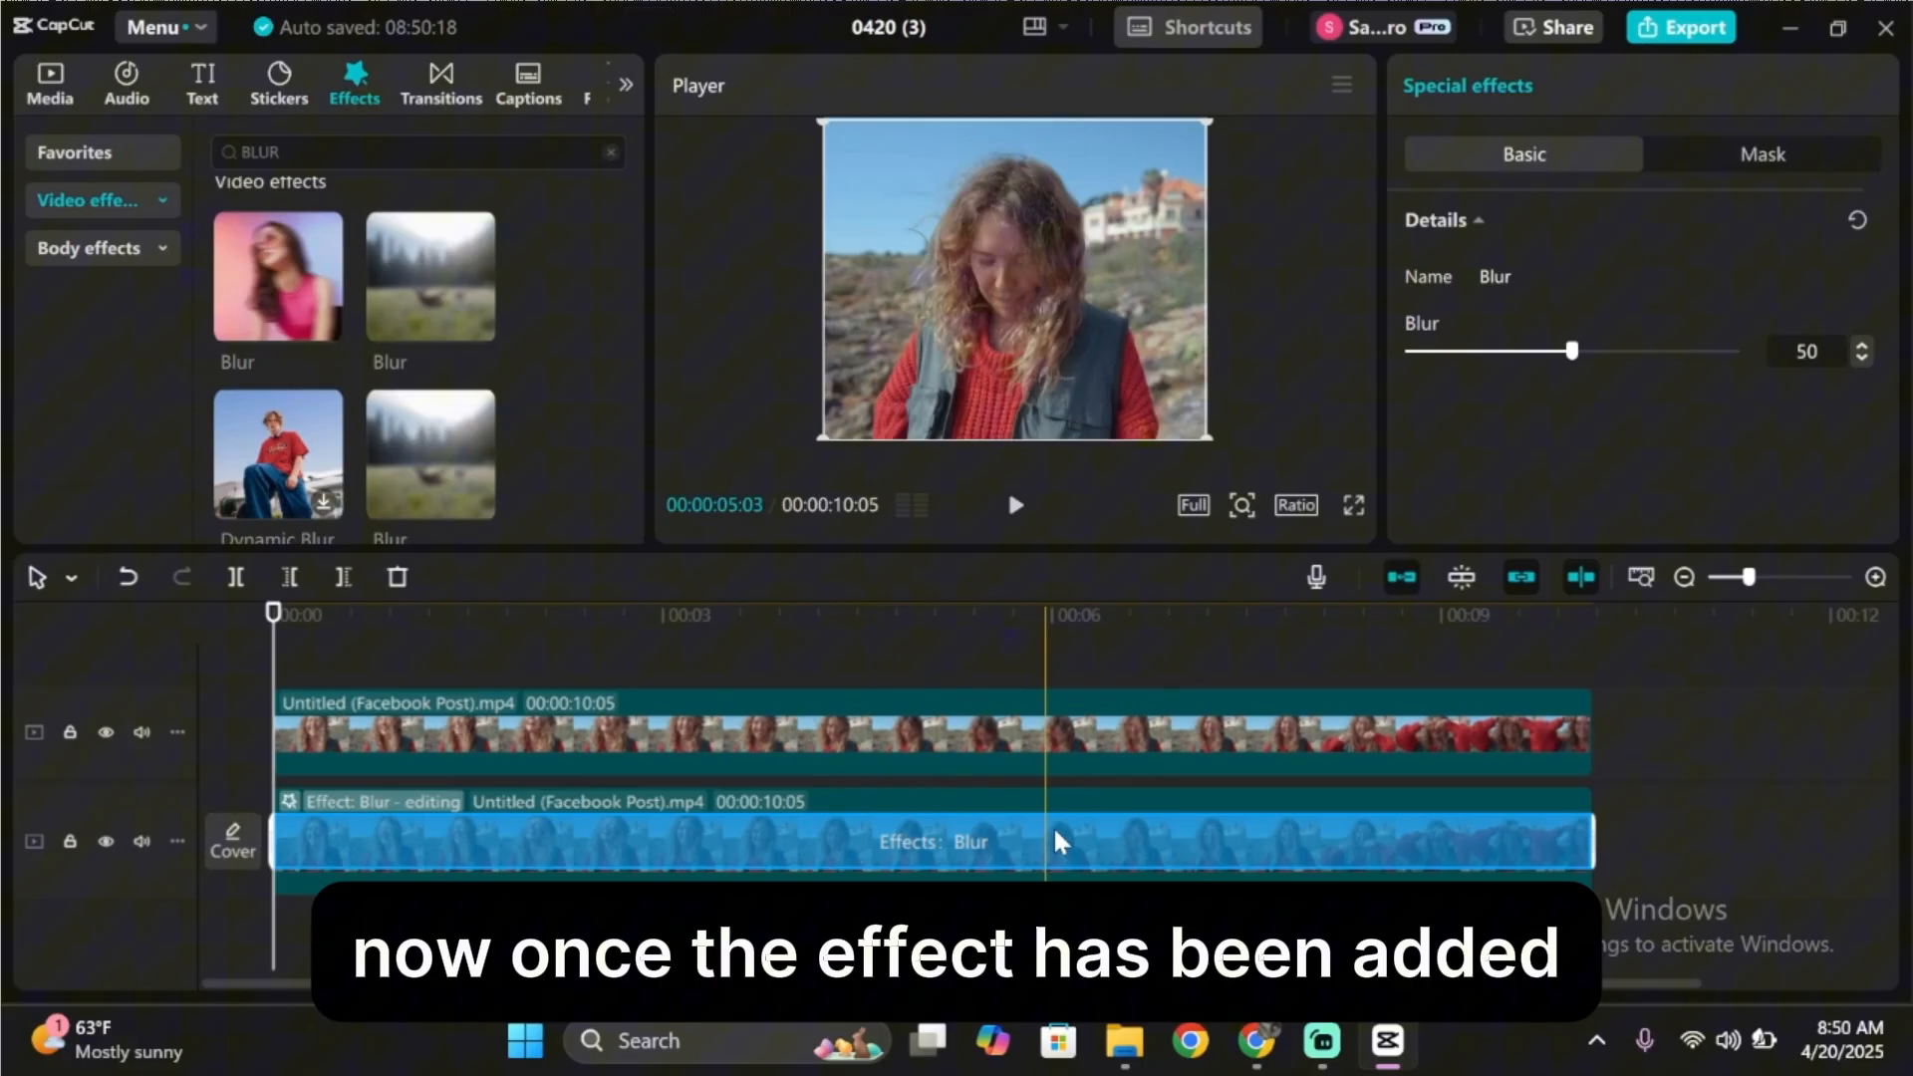
click(106, 731)
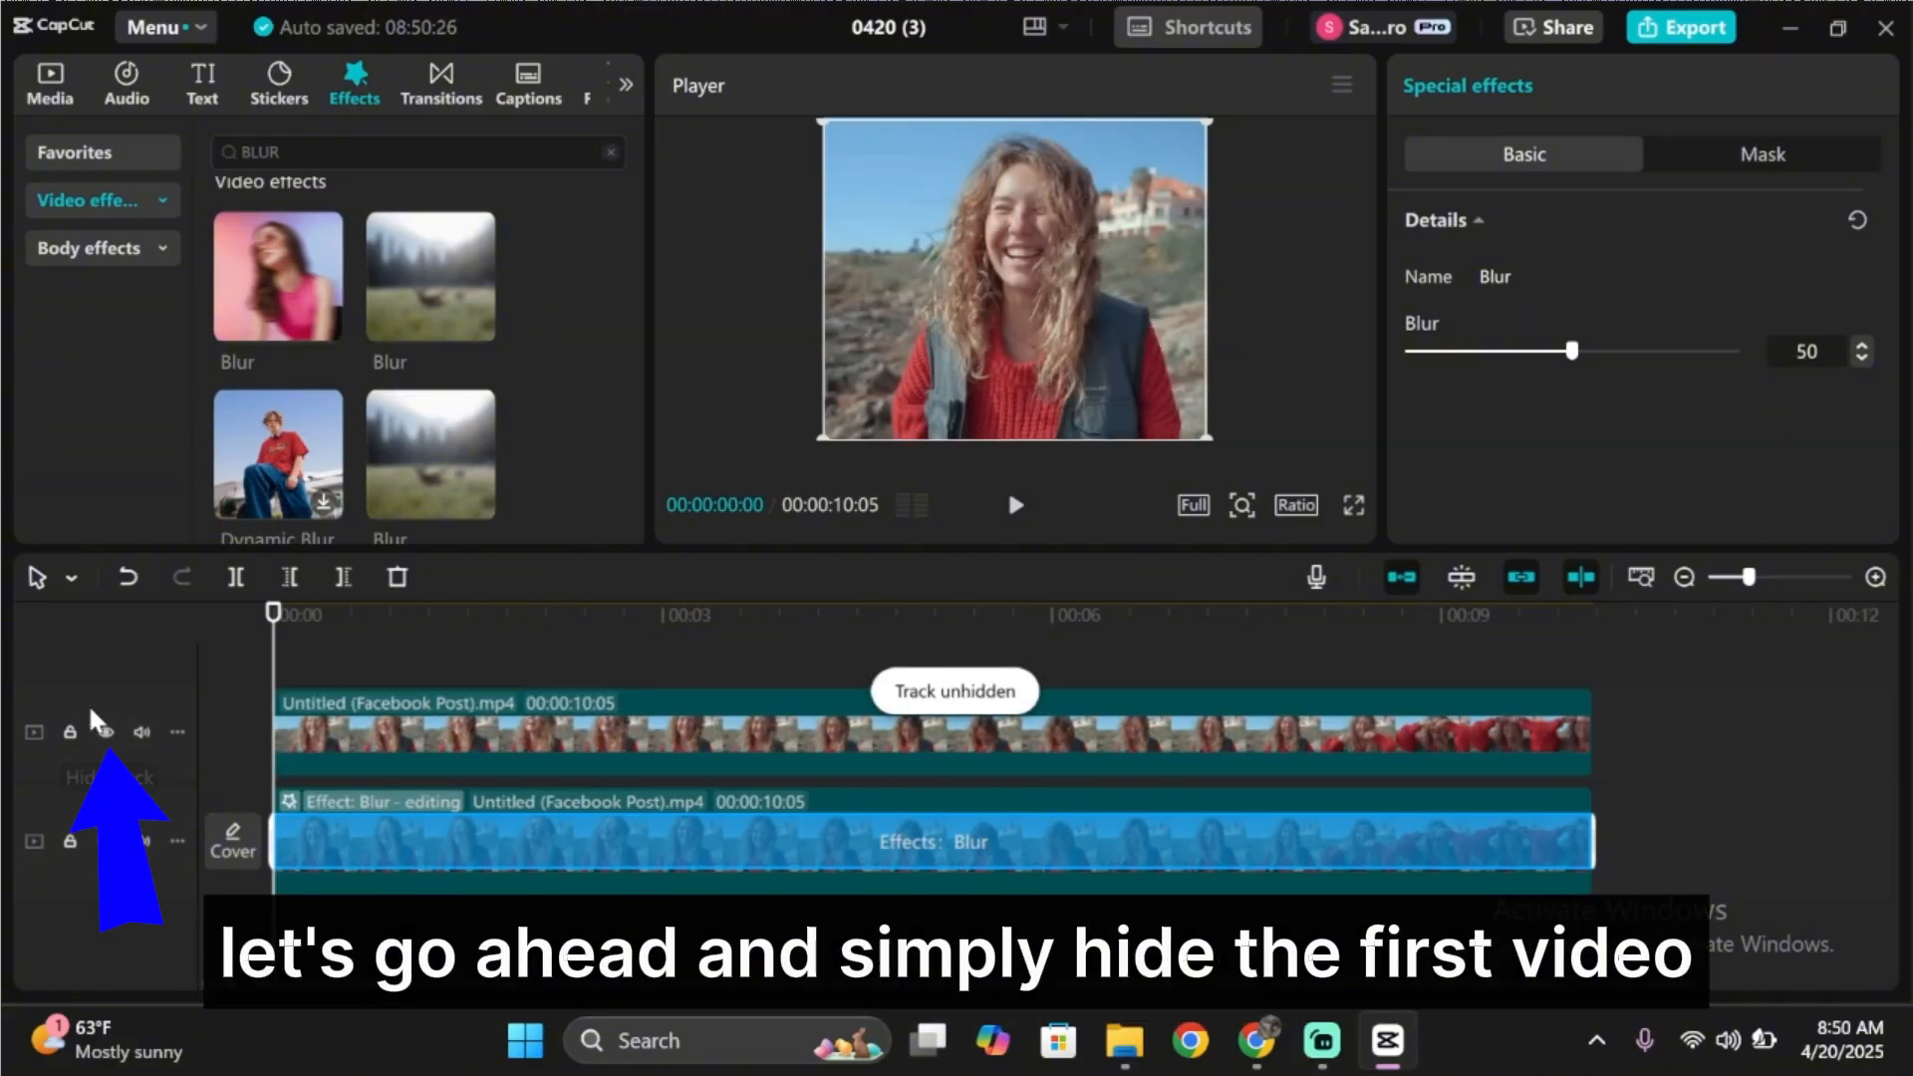
click(105, 731)
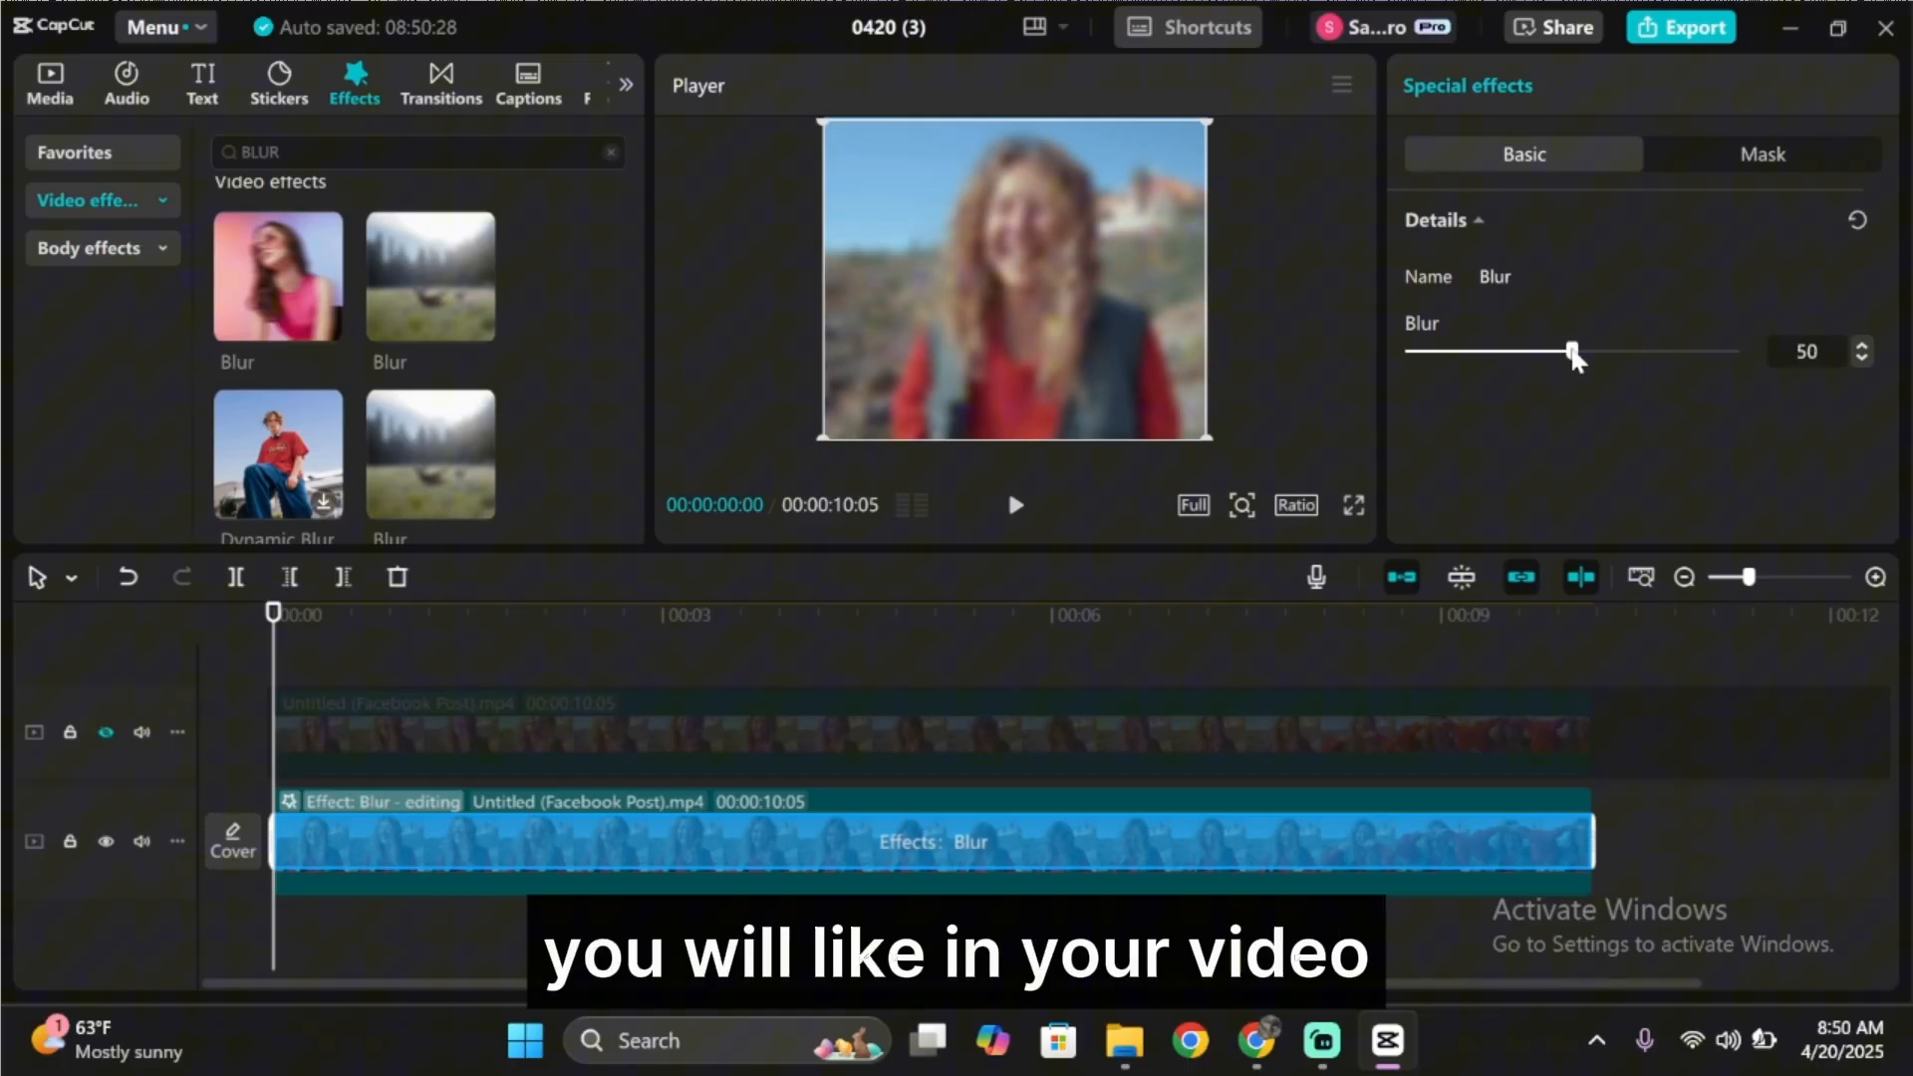
mouse_move(105, 731)
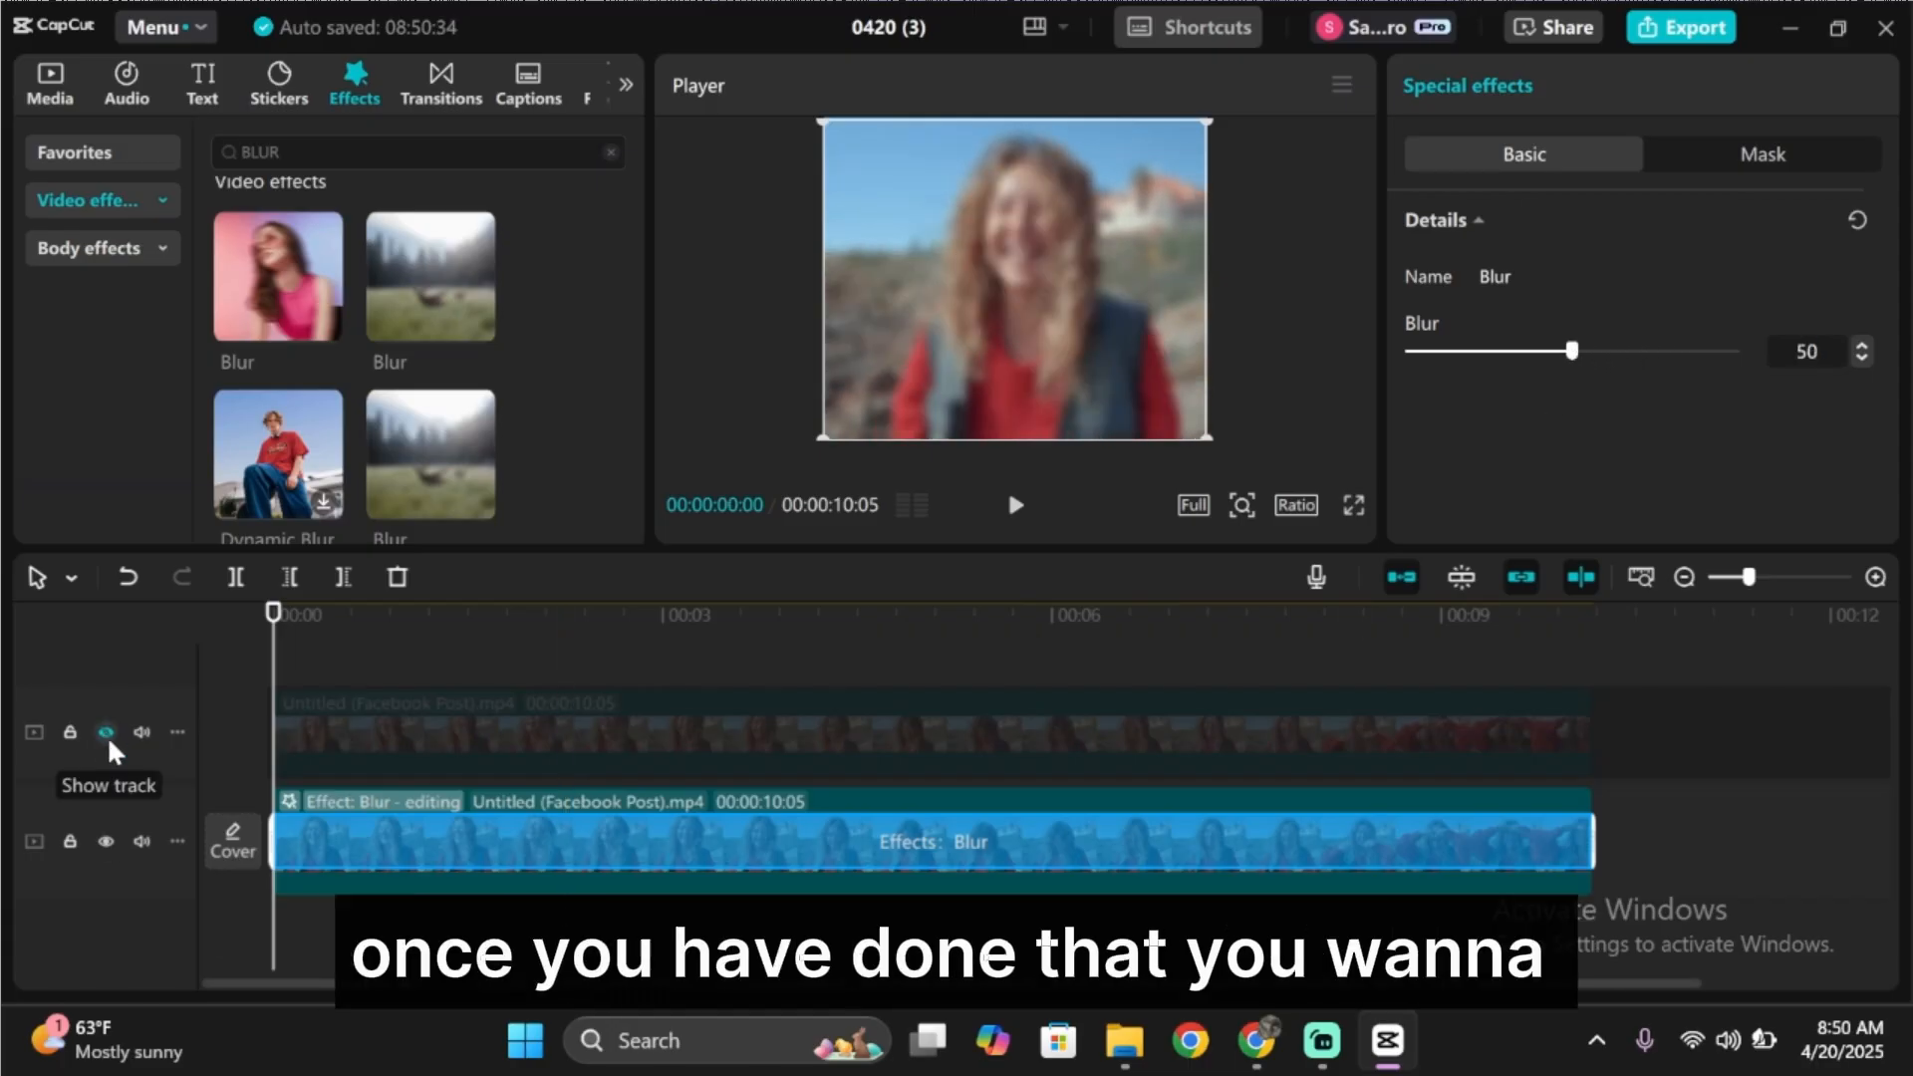
click(106, 732)
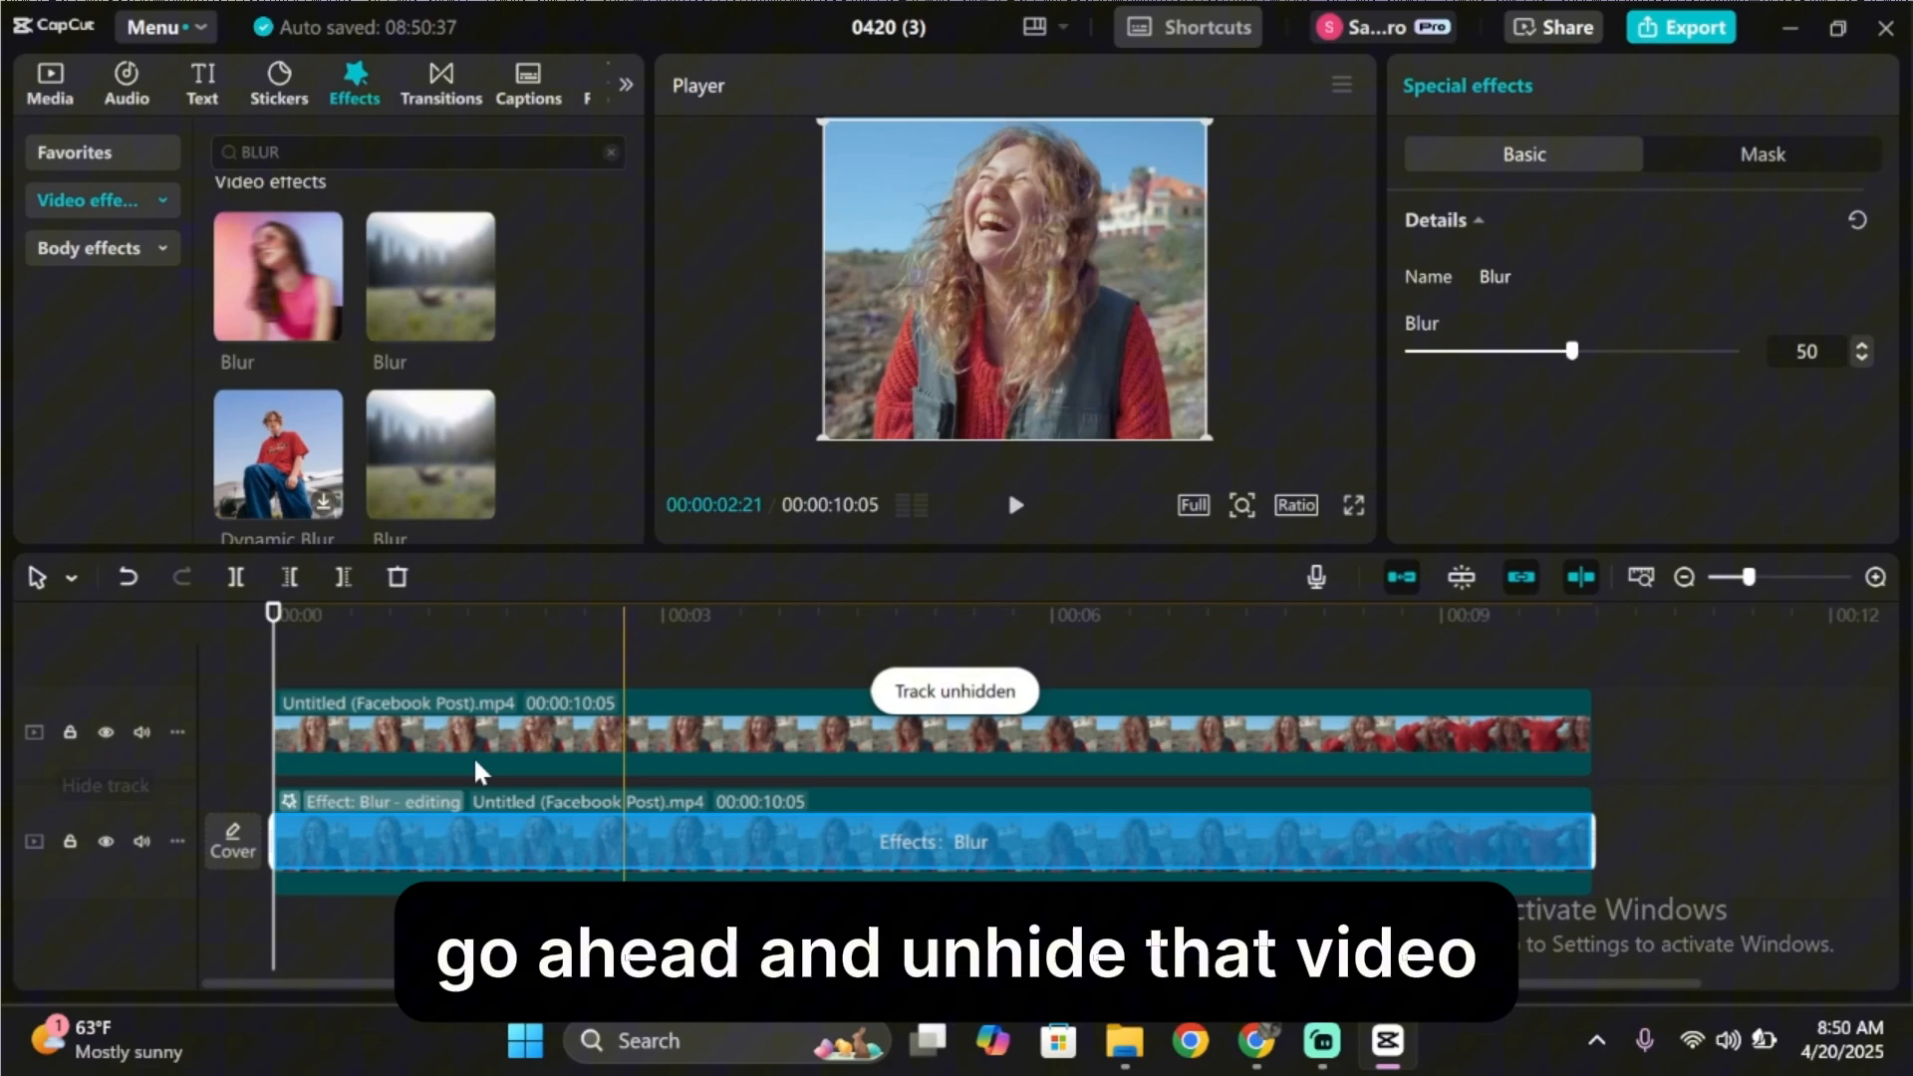
Enable Auto removal under Remove BG on the upper clip so the woman sits over the blur.
click(927, 731)
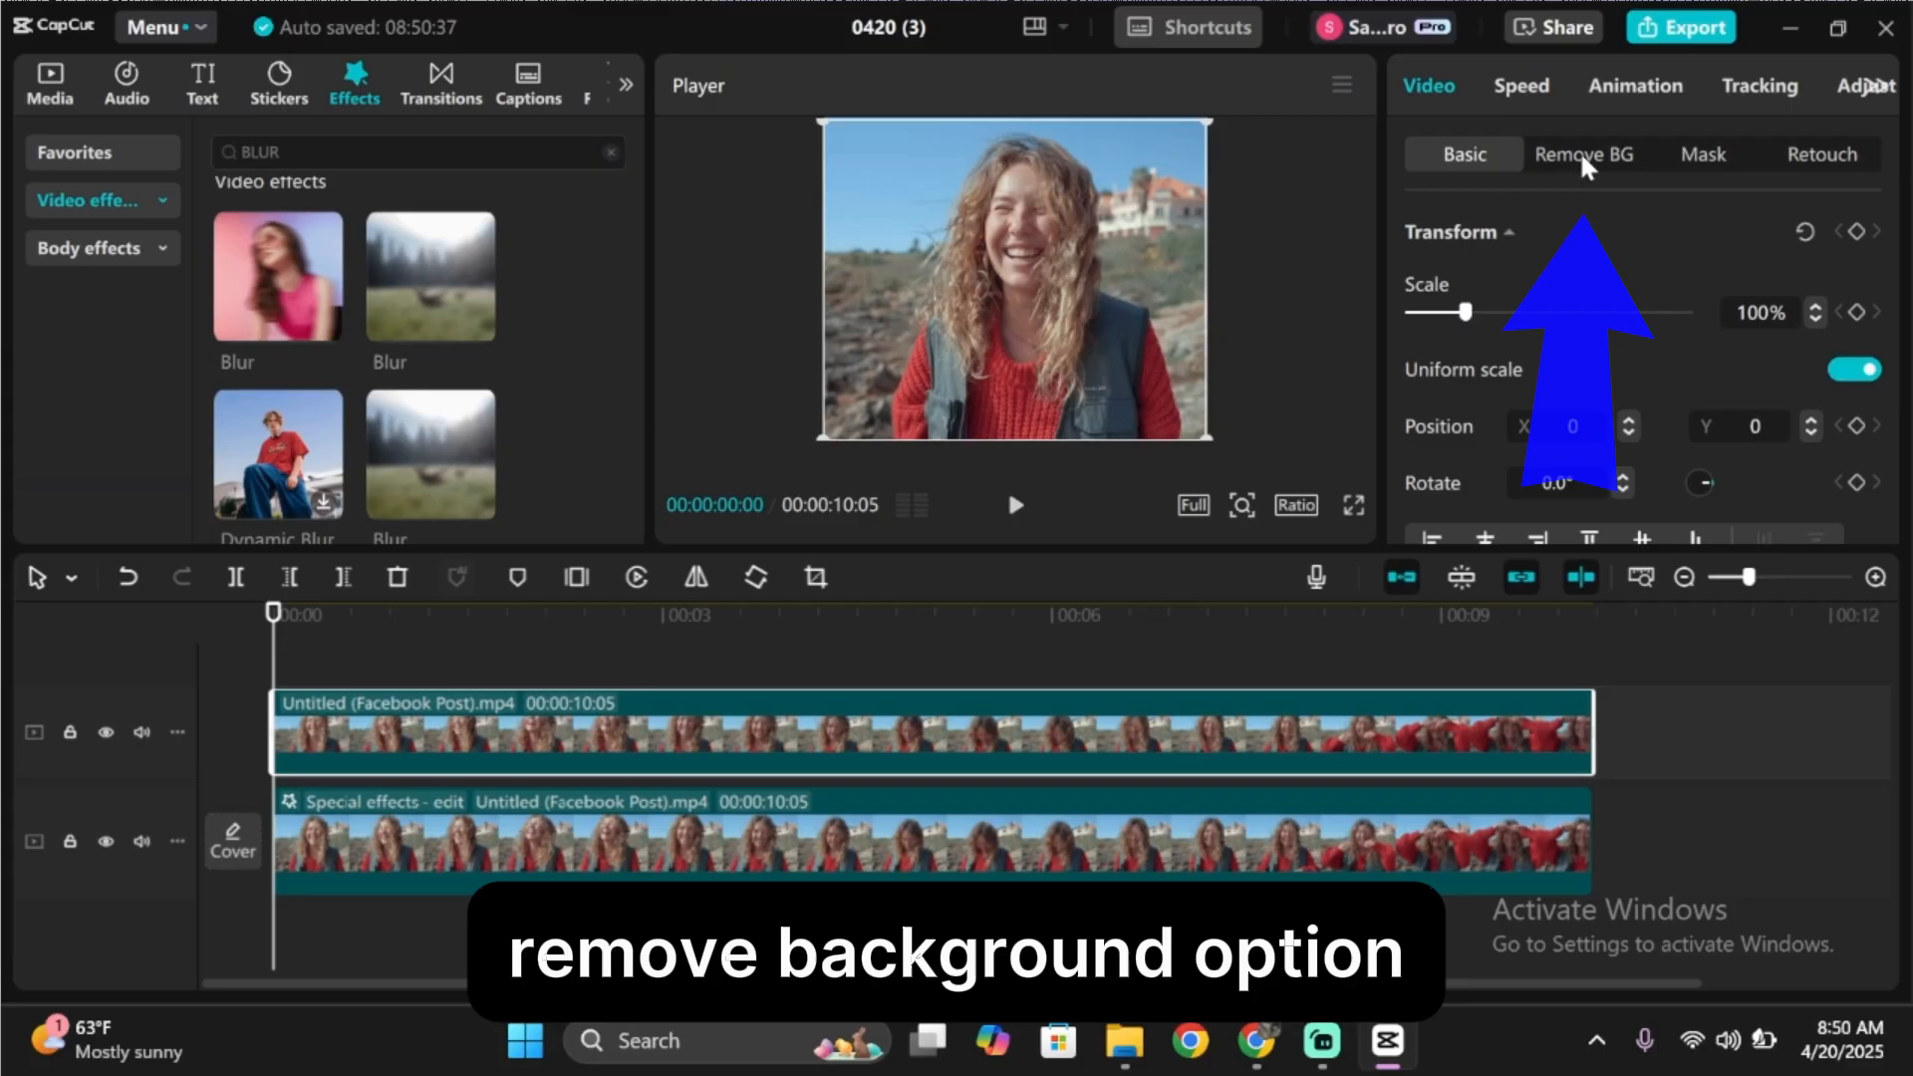
click(1584, 154)
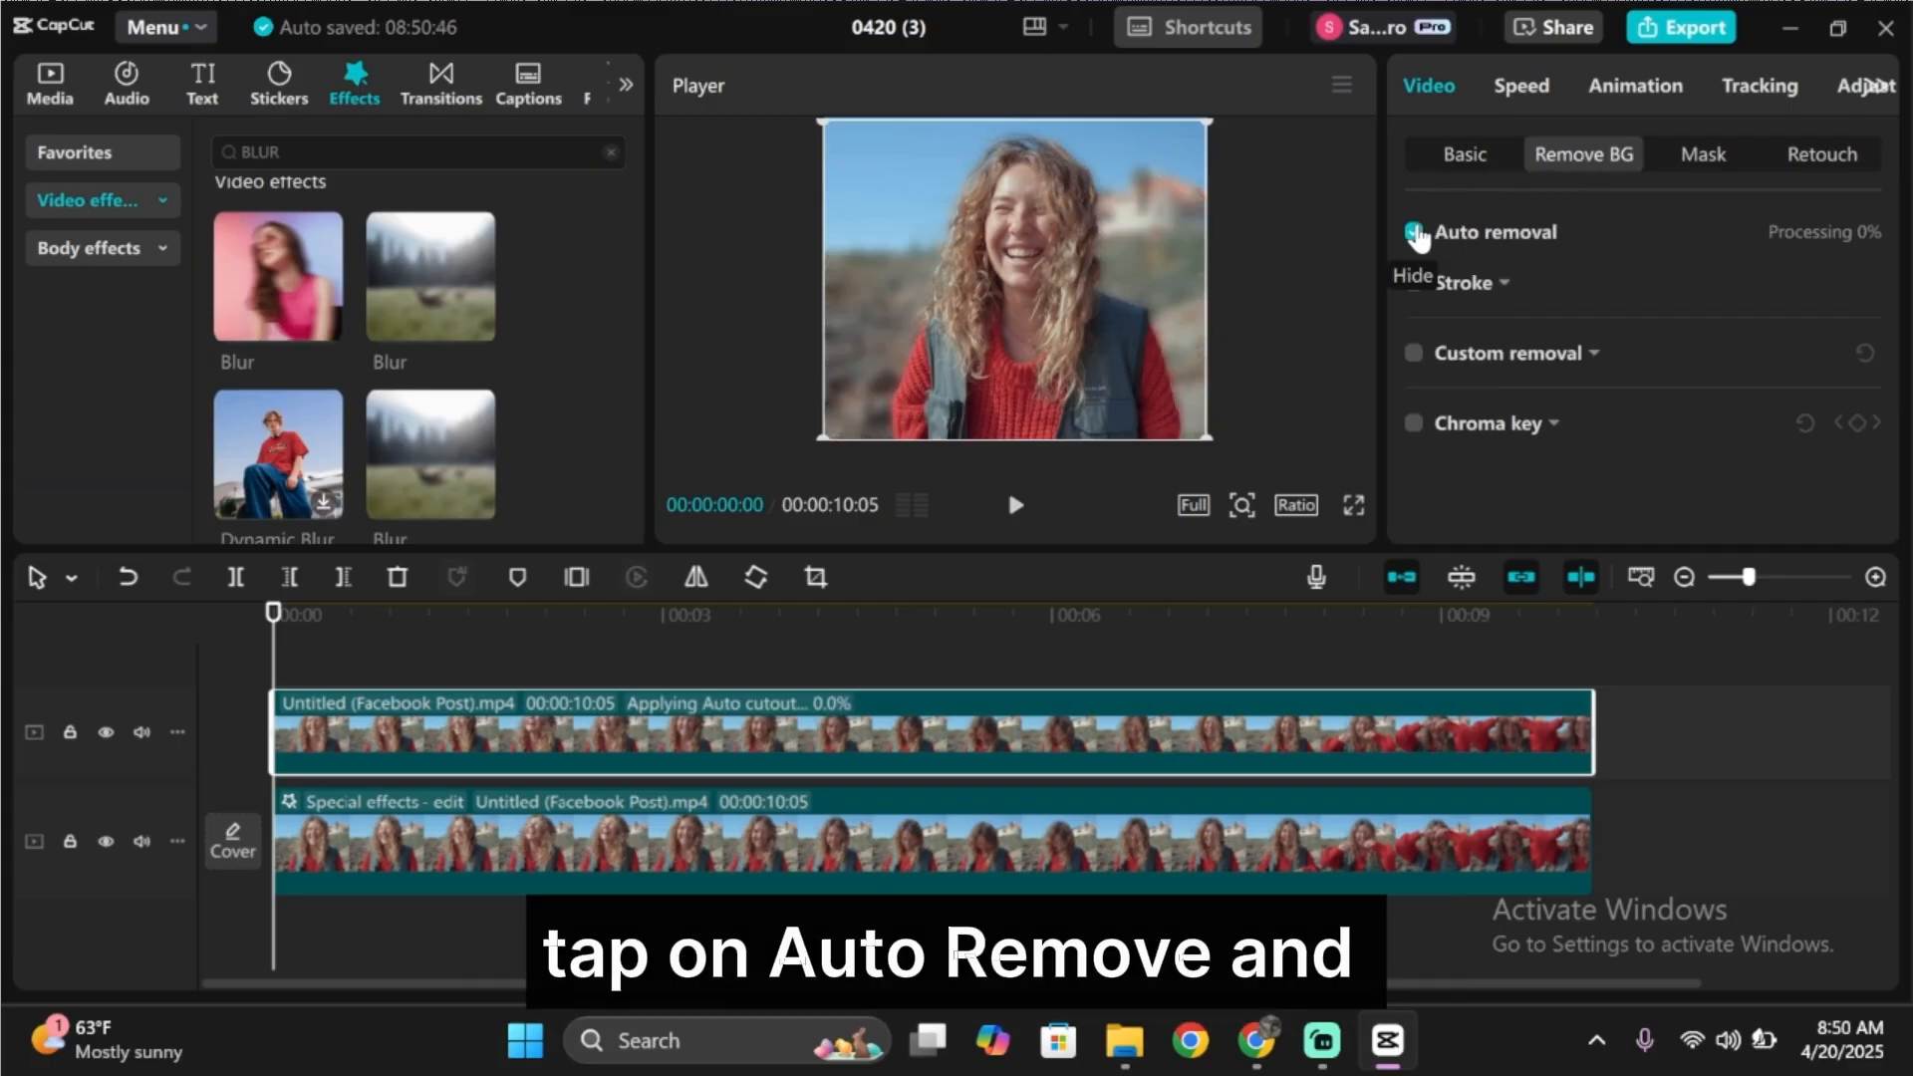
click(1413, 231)
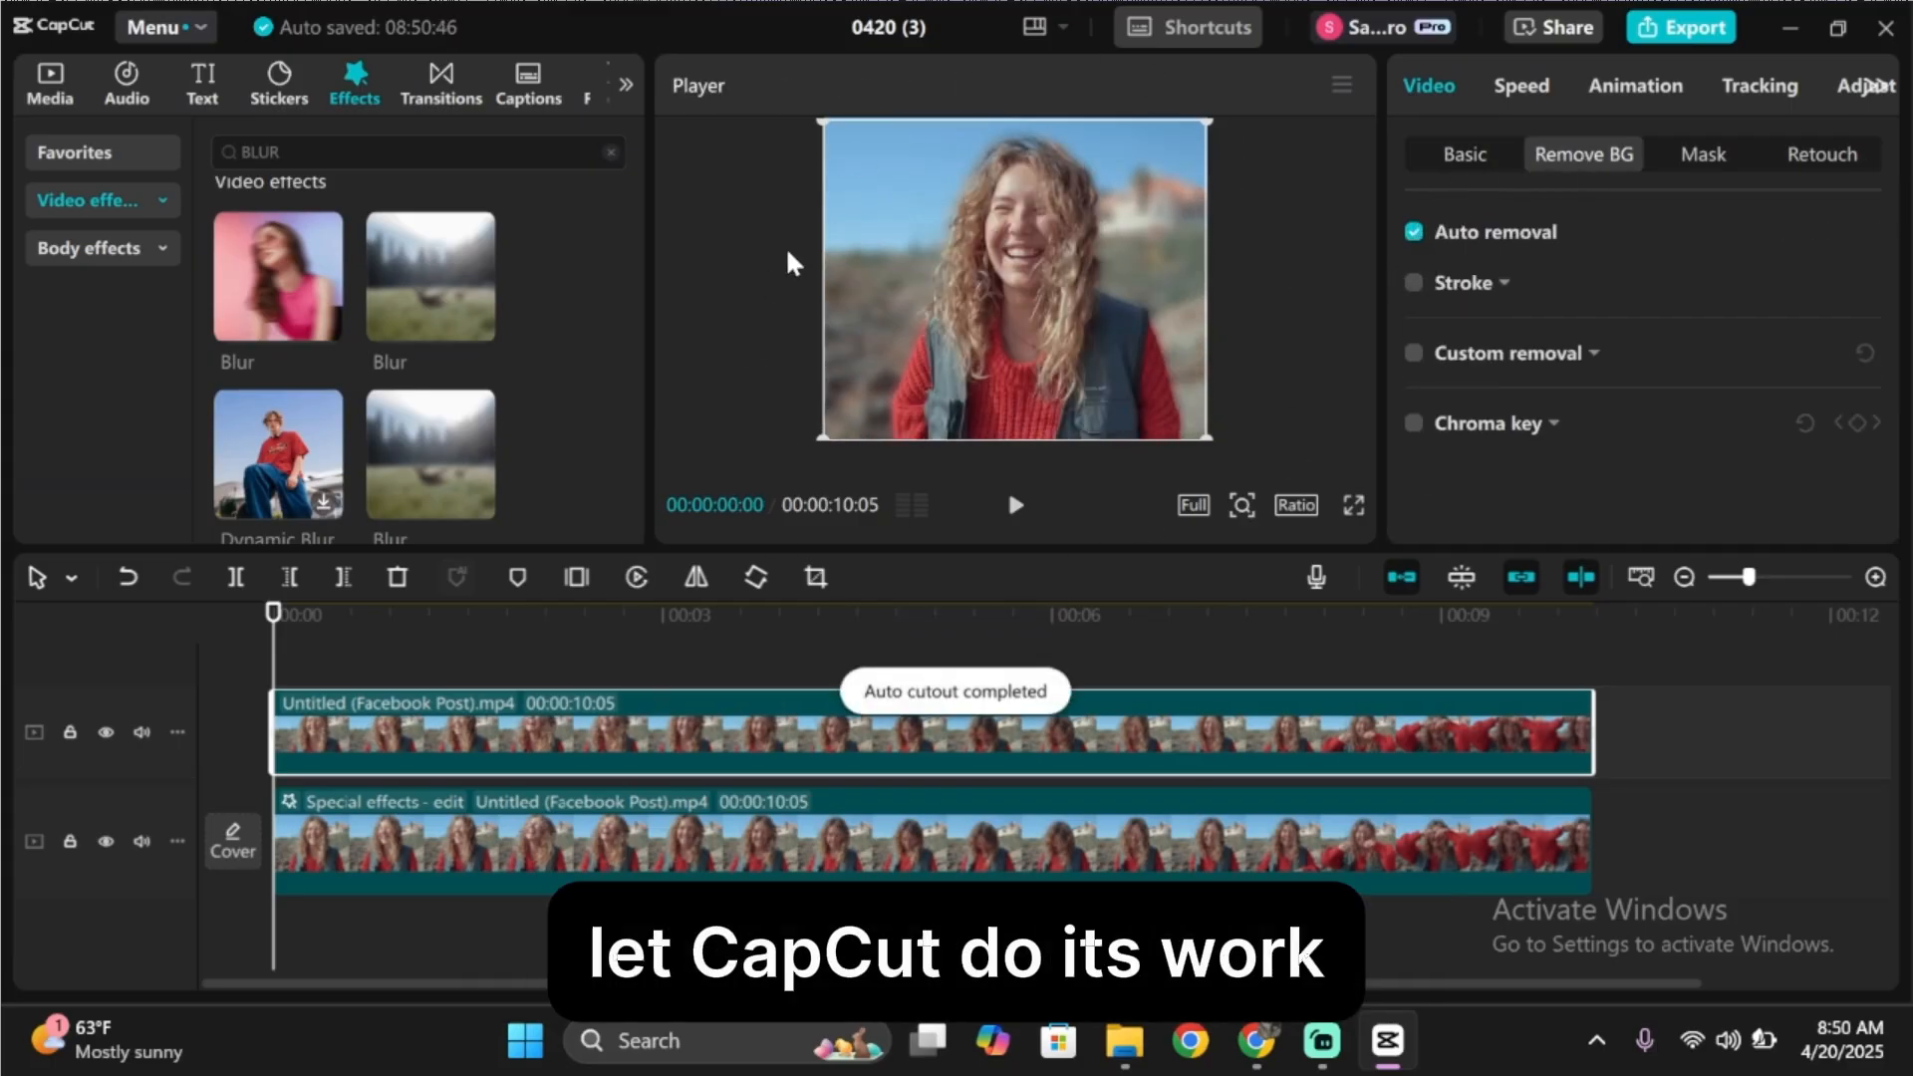
click(1055, 614)
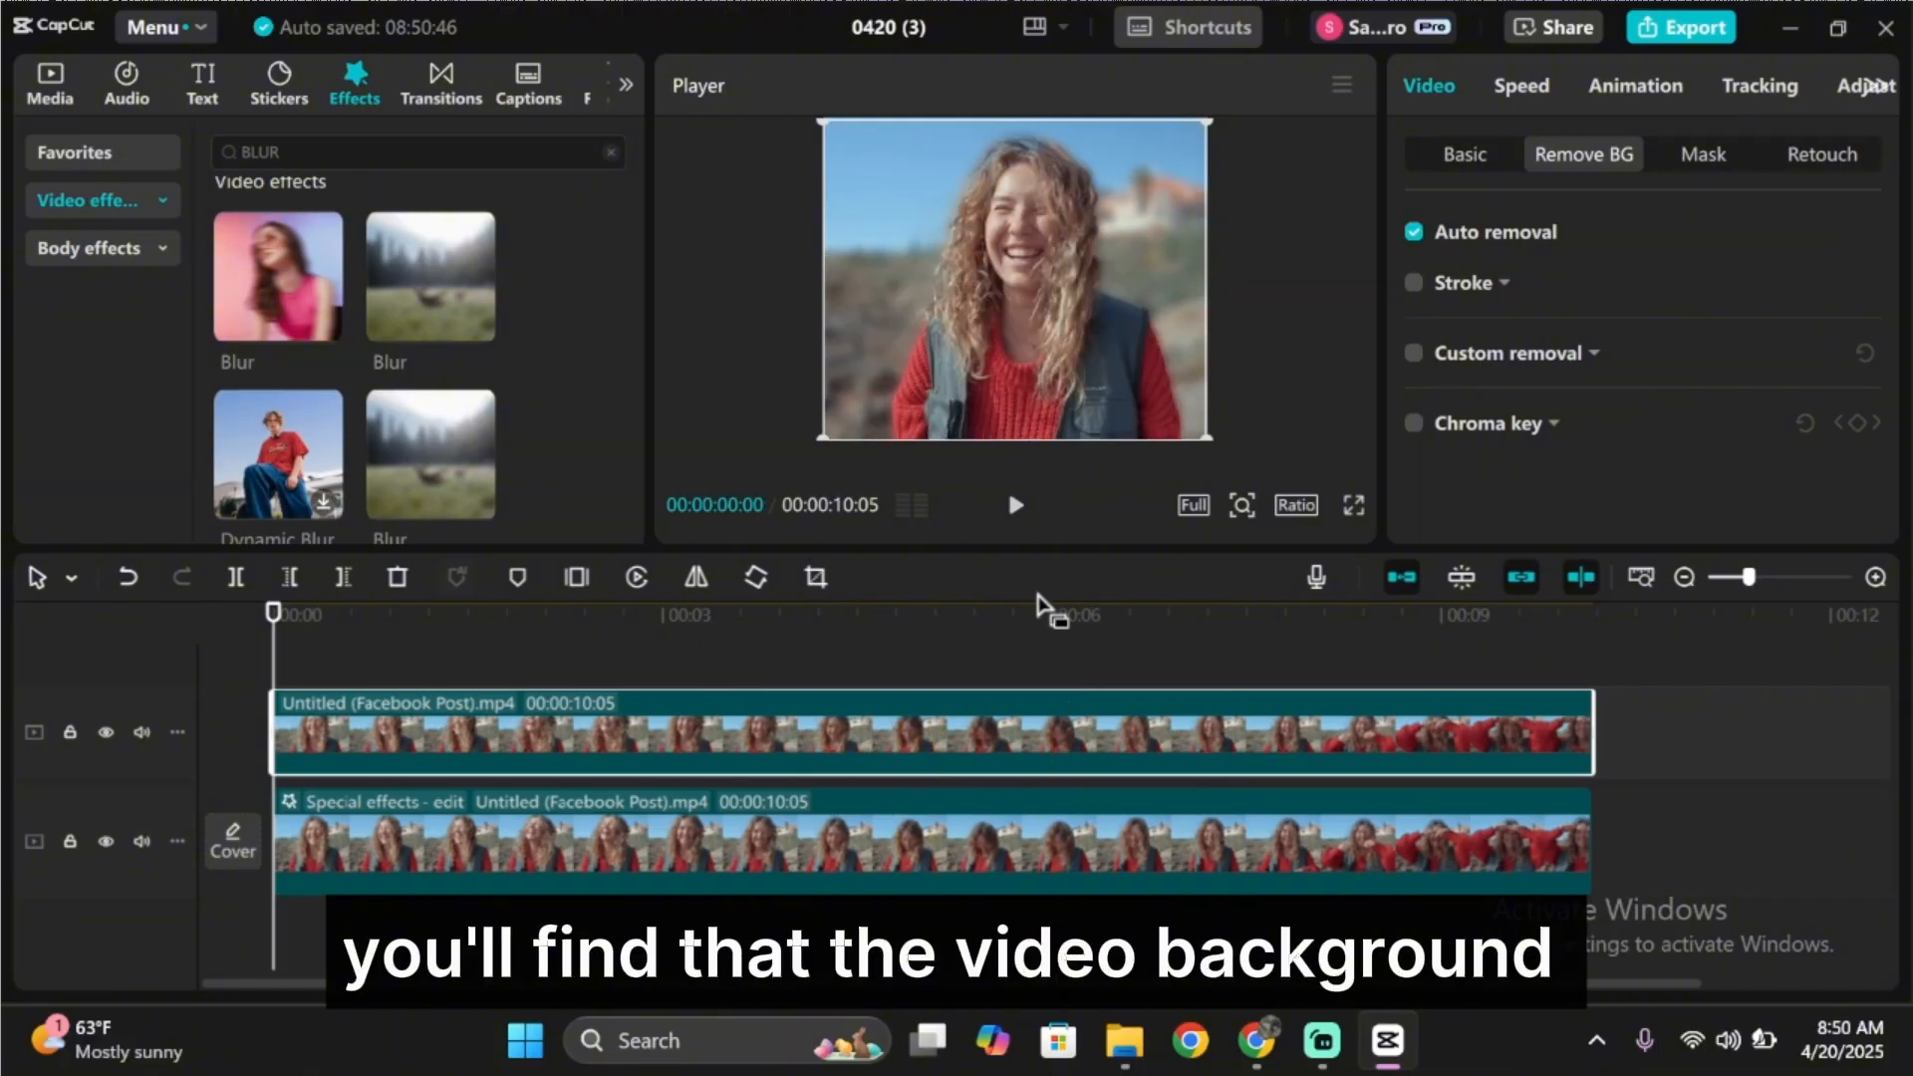
click(1014, 504)
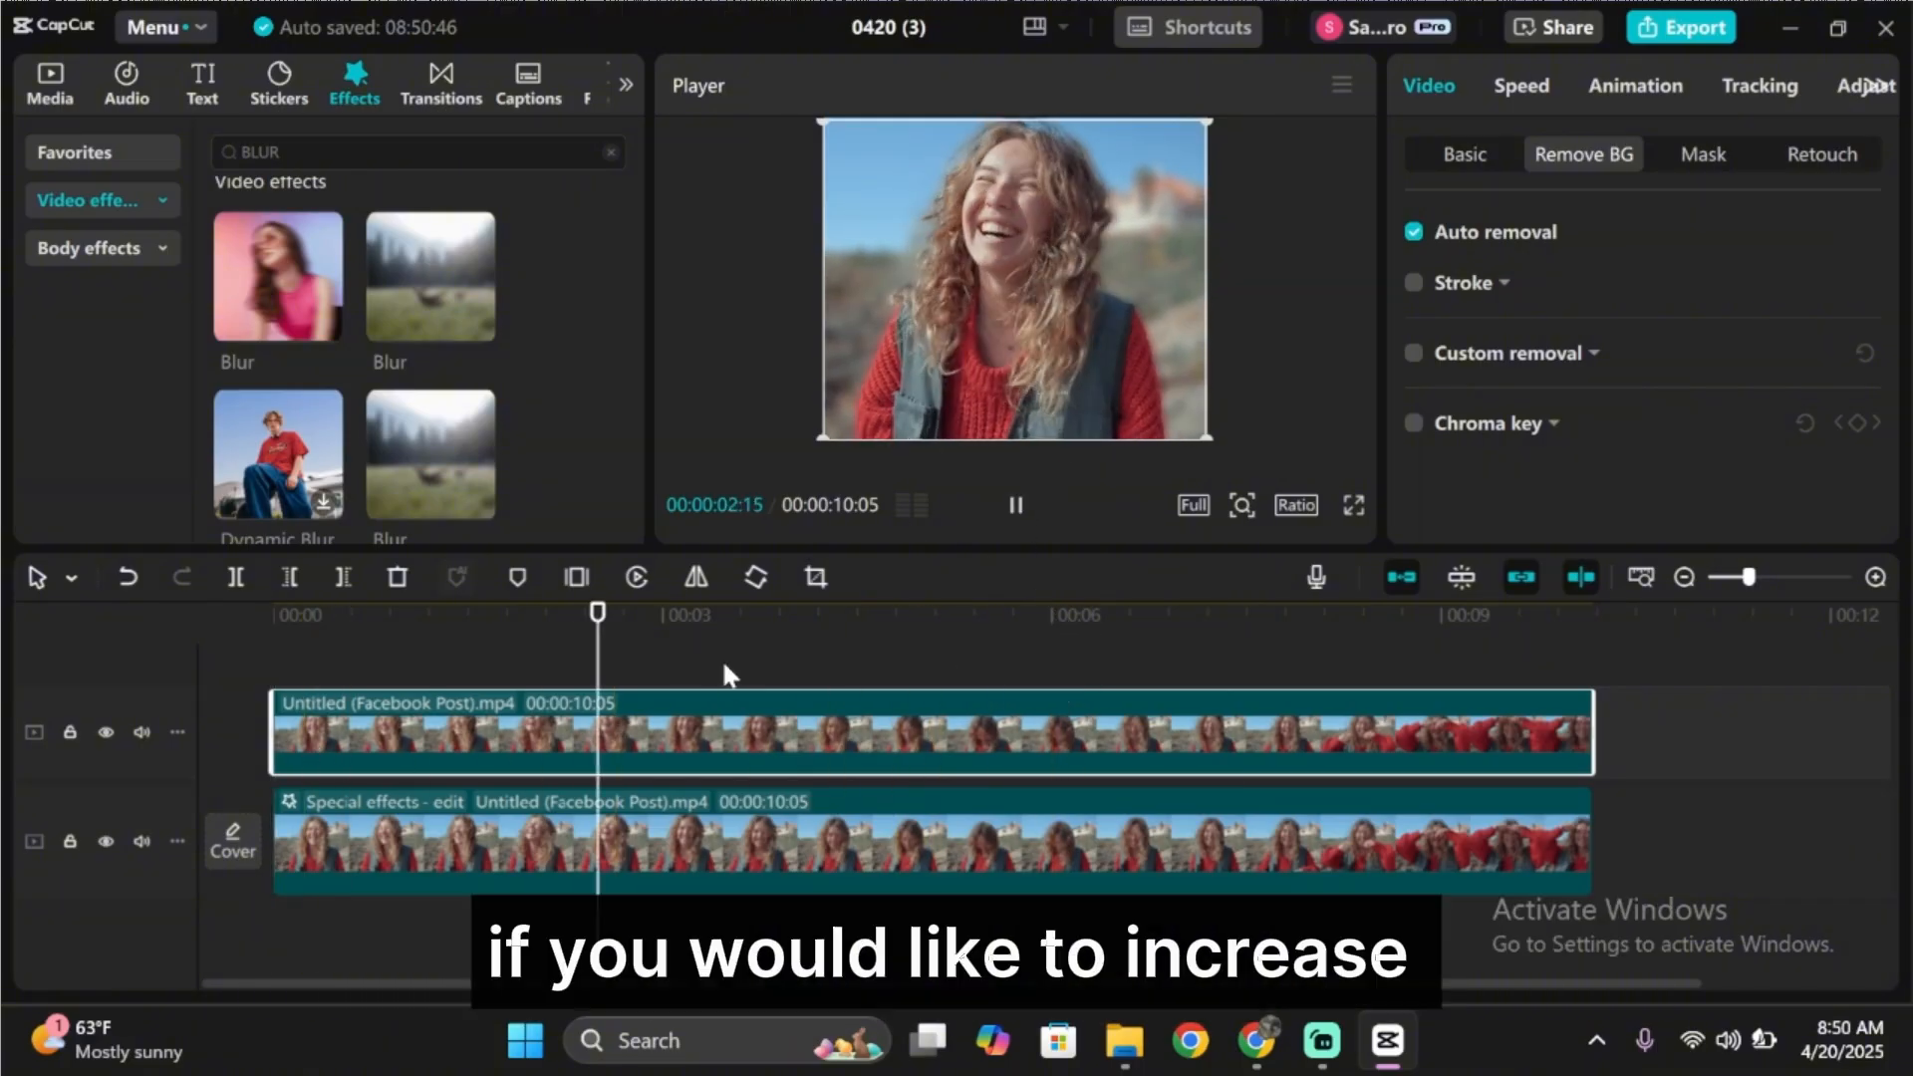
click(854, 610)
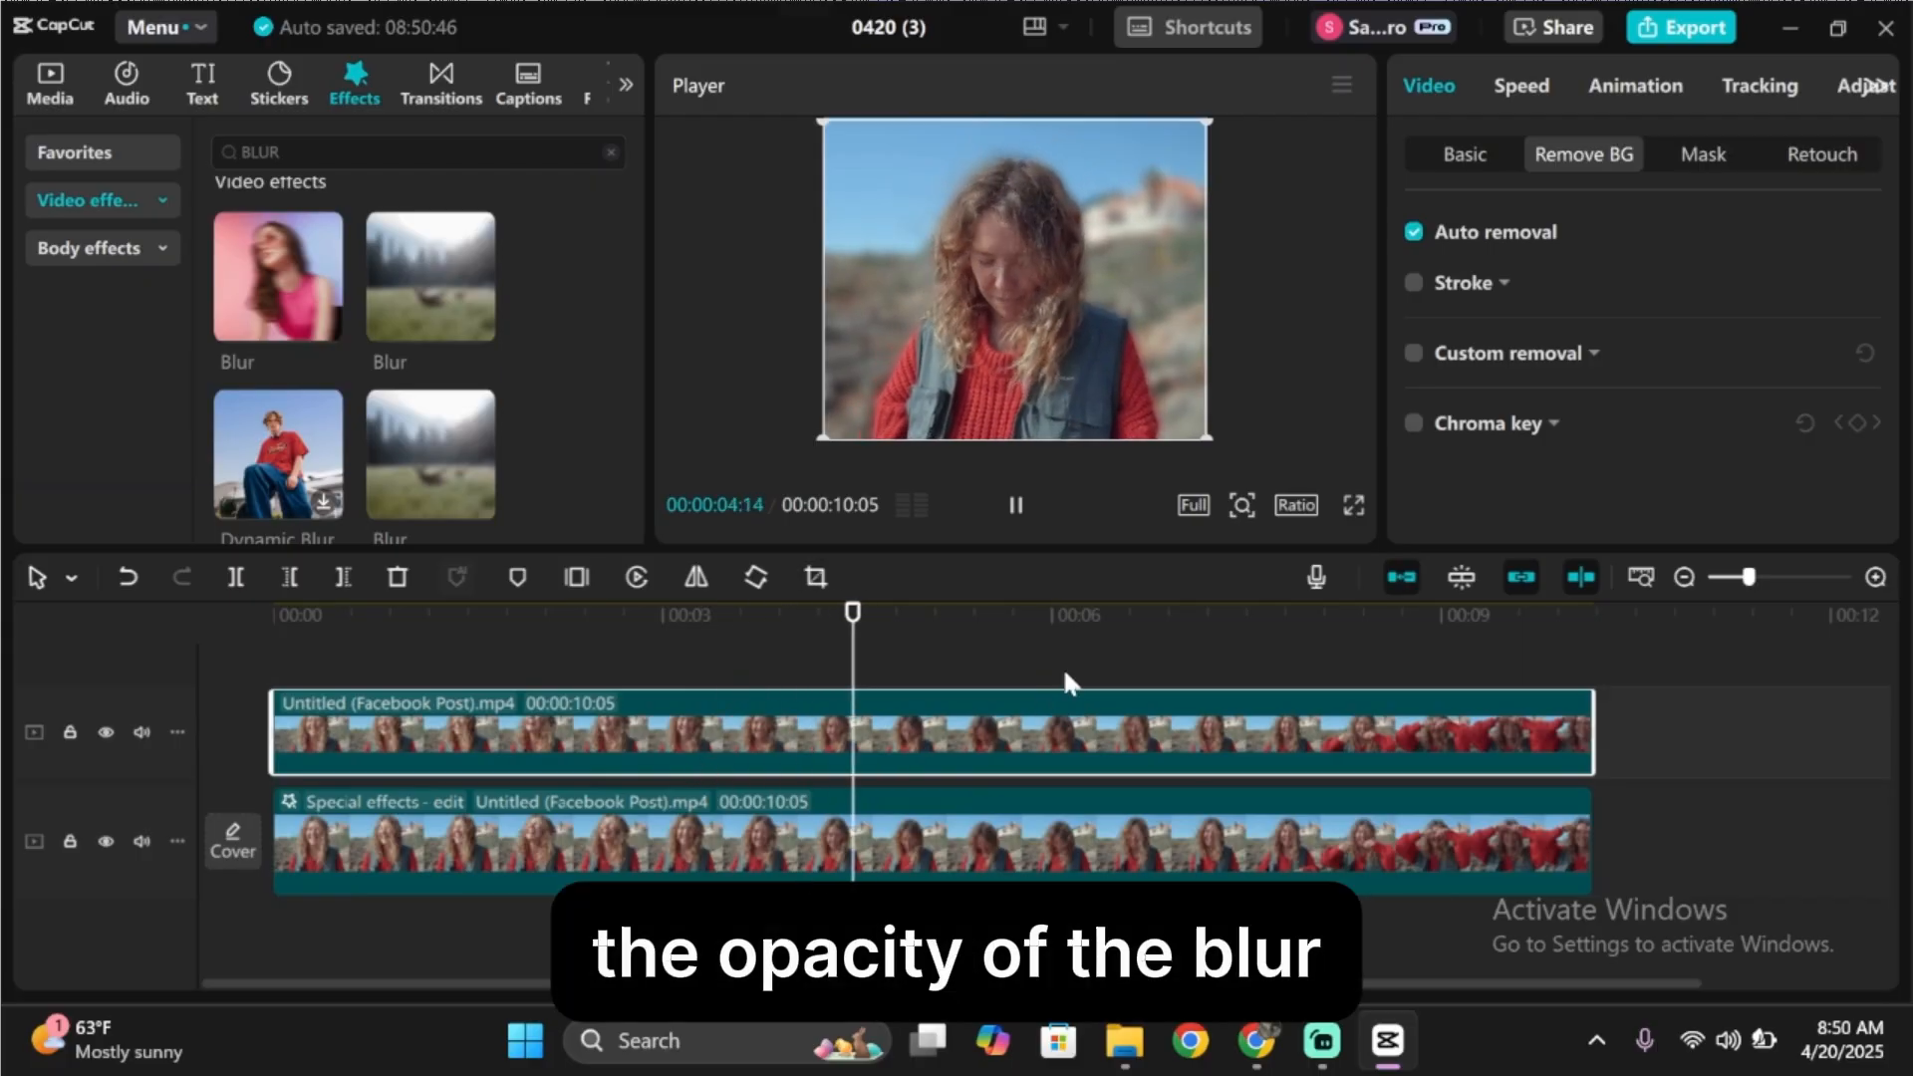
click(781, 841)
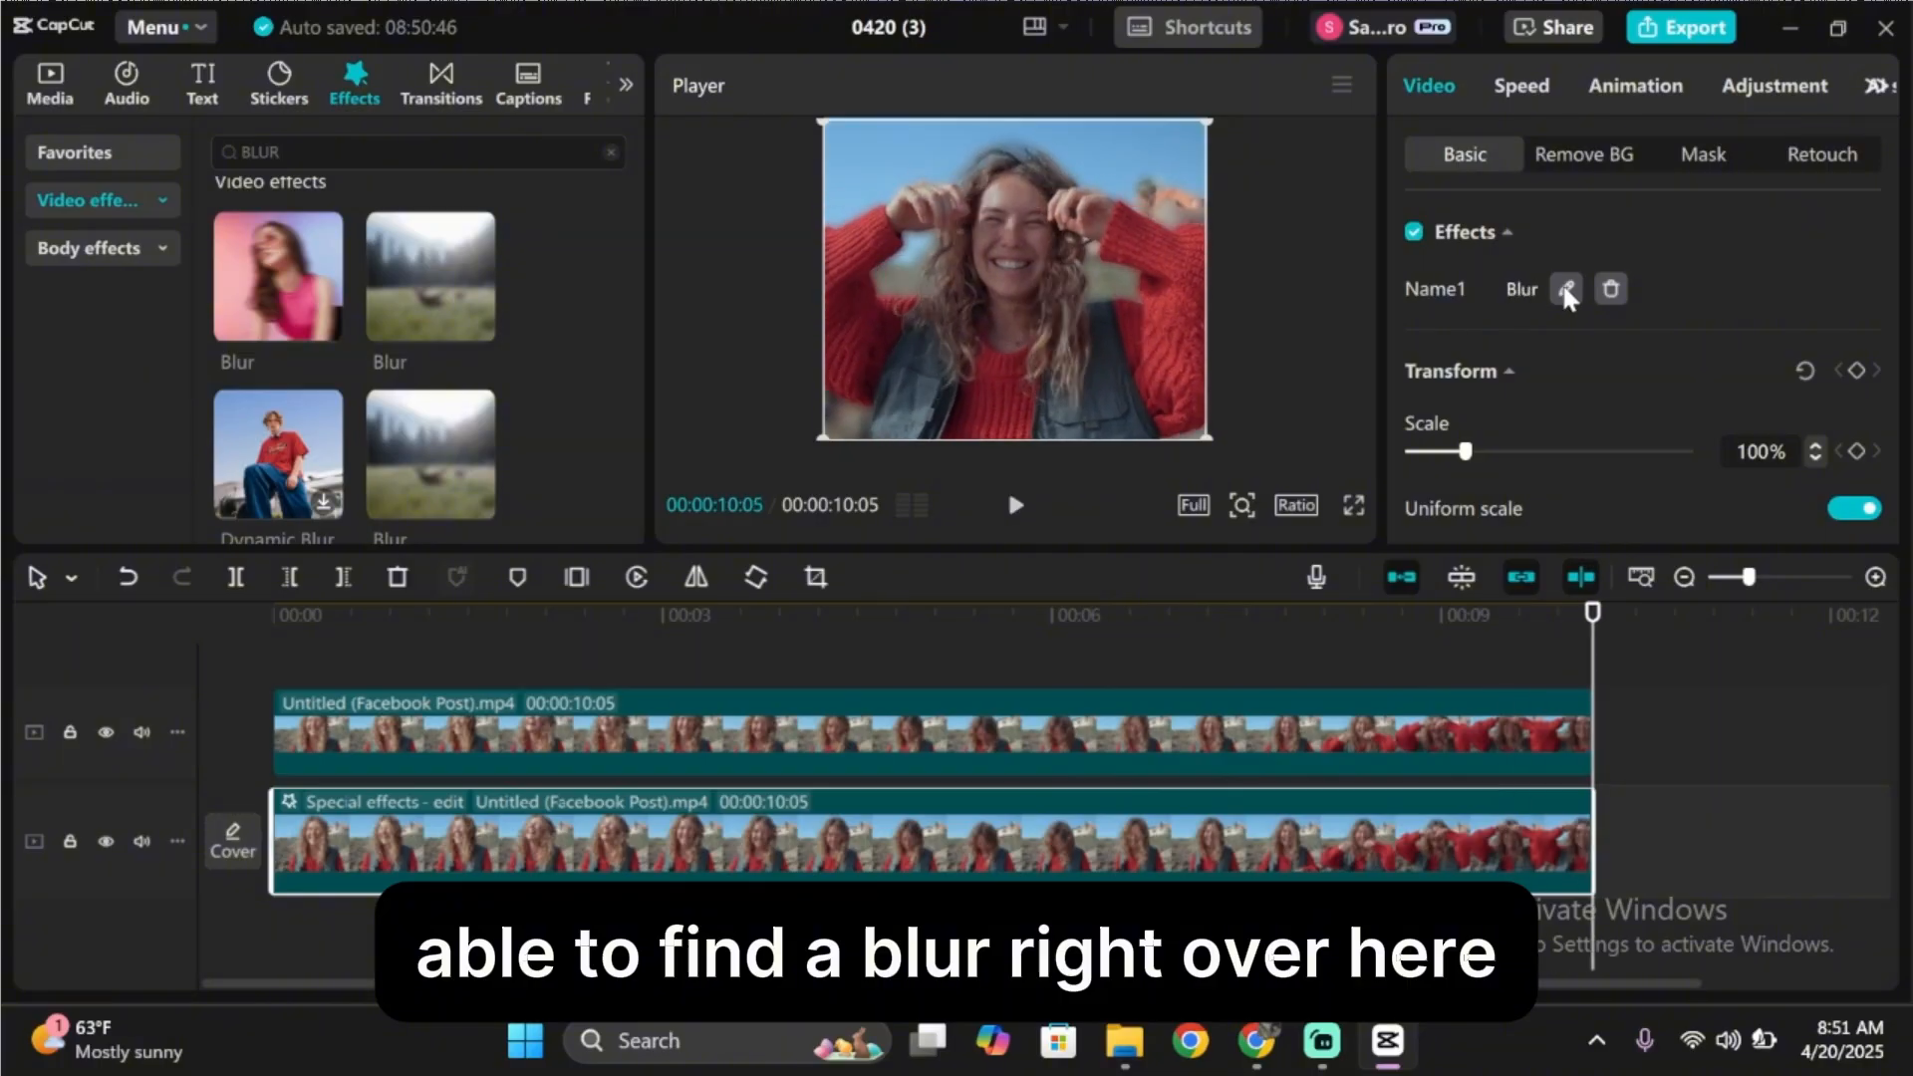
Raise the lower clip's Blur effect strength from 50 to 69.
click(1566, 289)
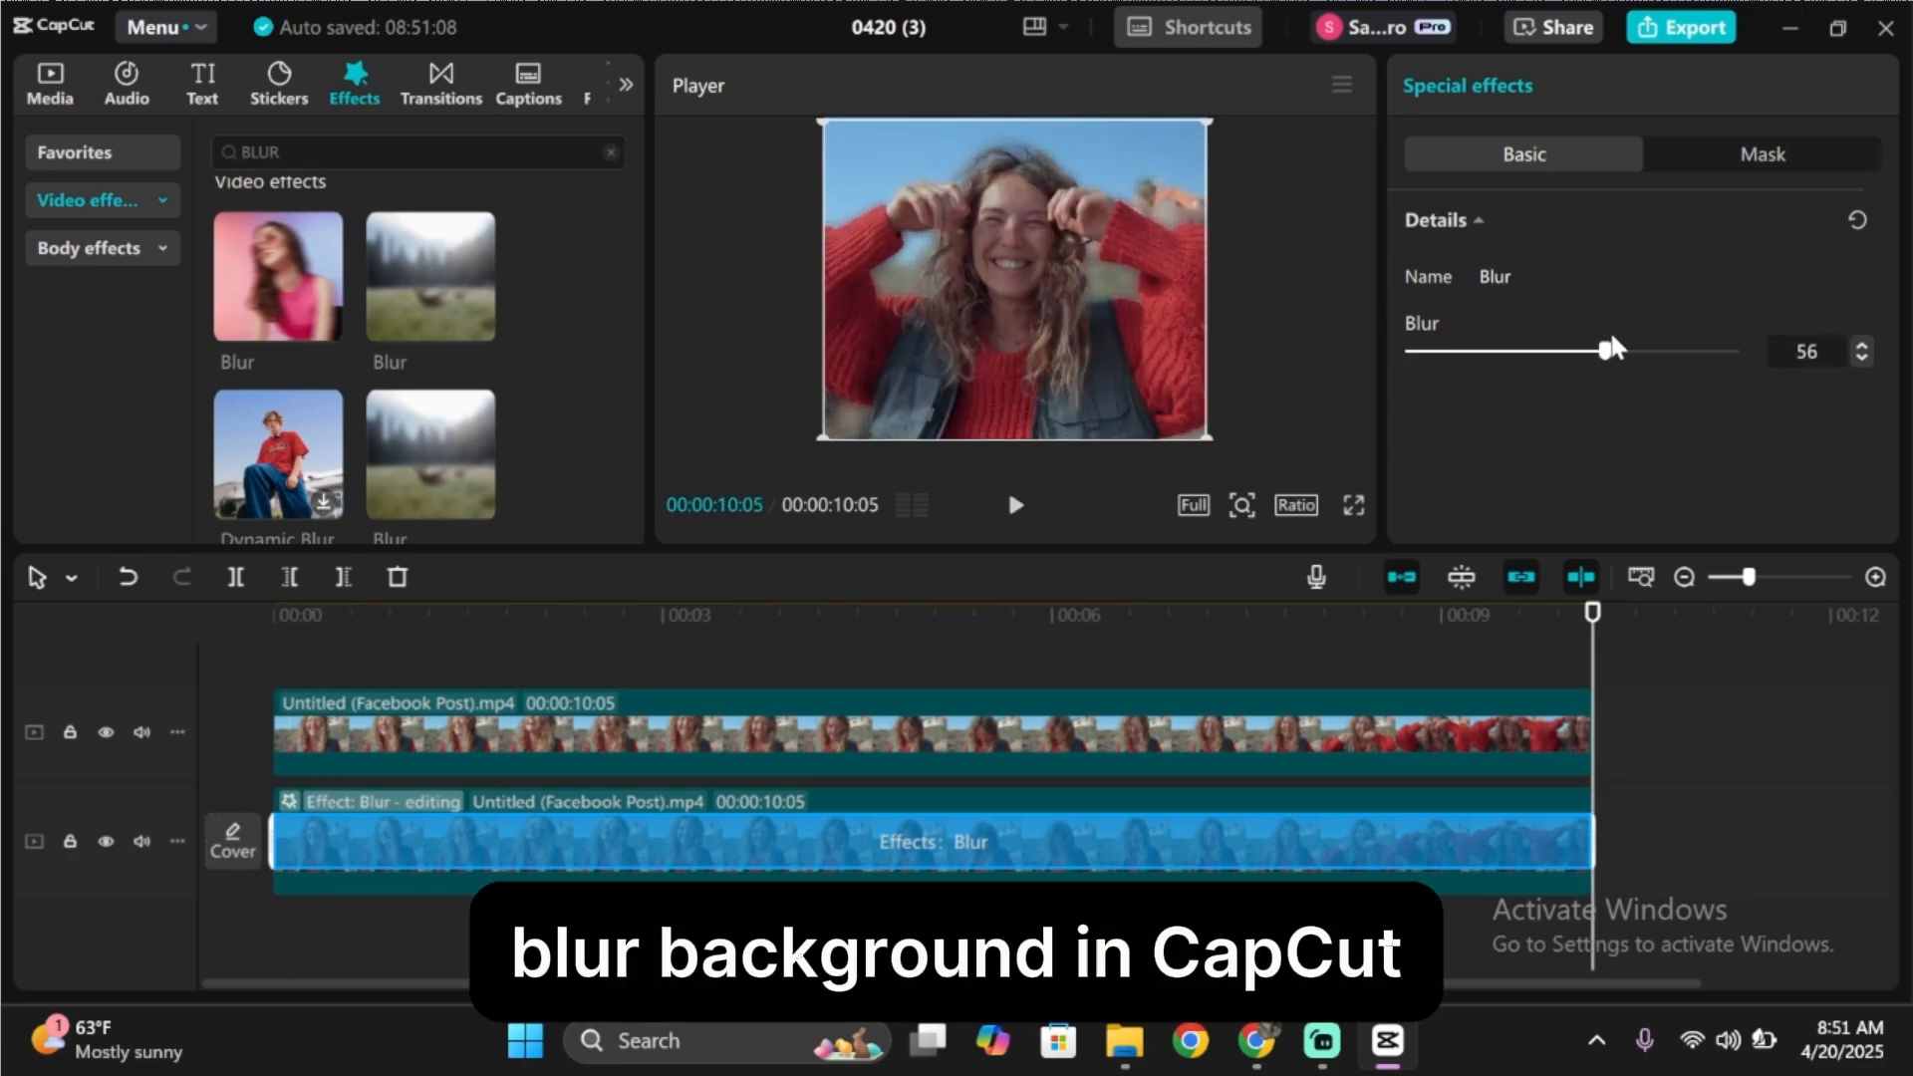
click(1014, 504)
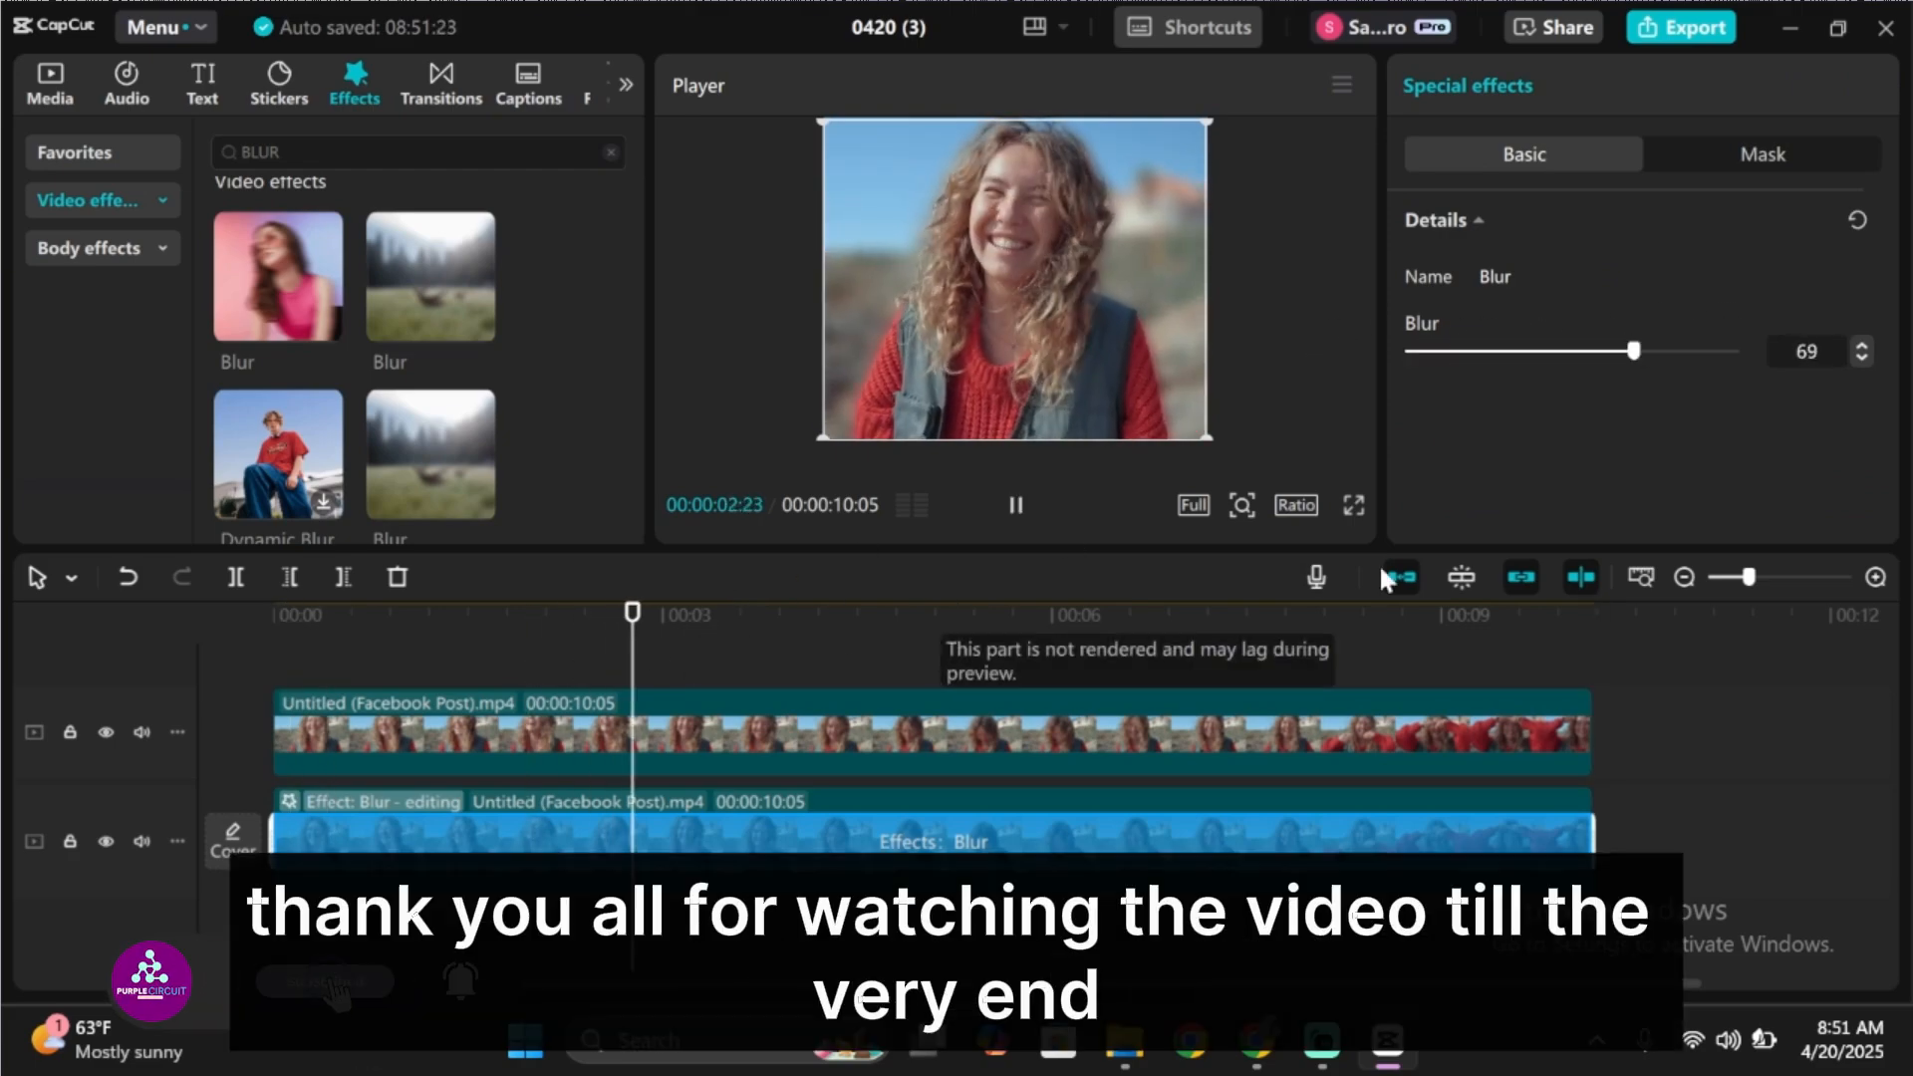